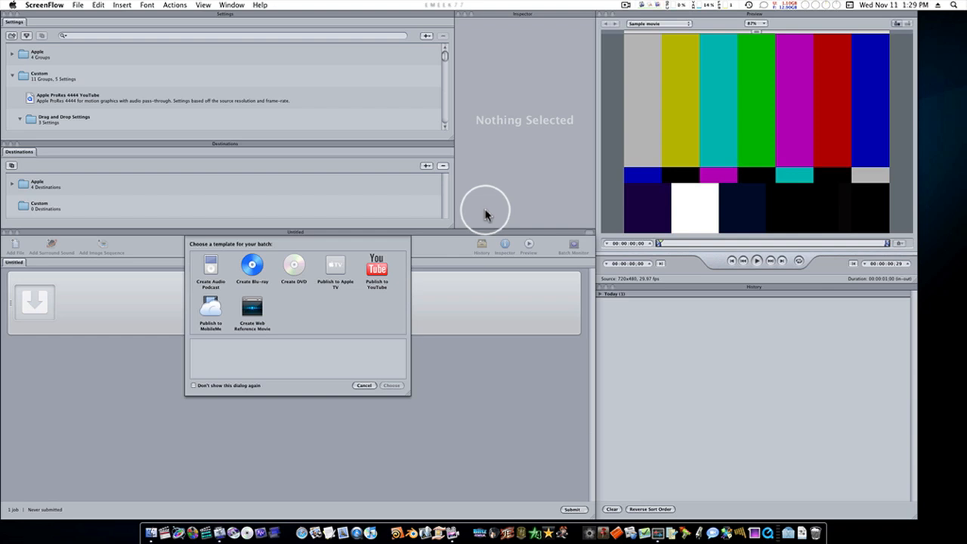
mouse_move(399, 326)
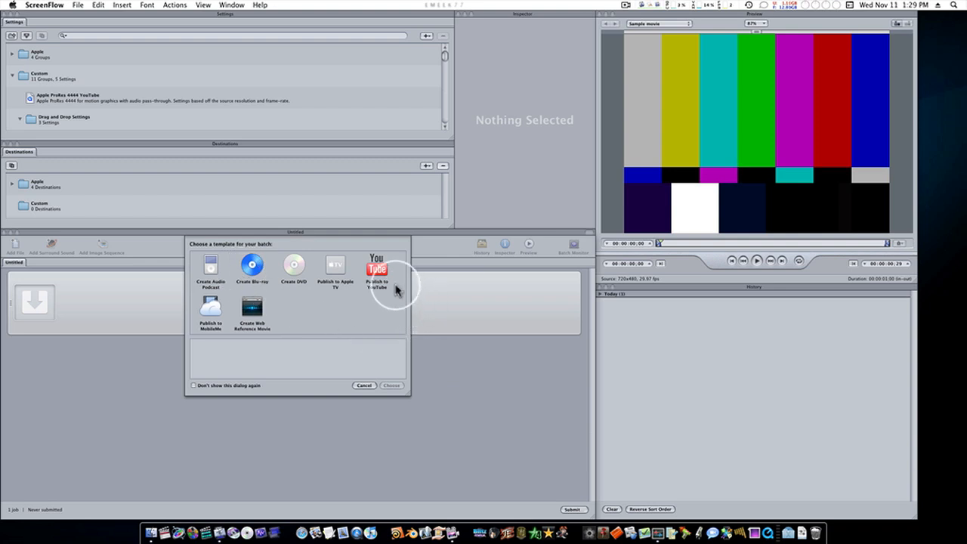
mouse_move(302, 317)
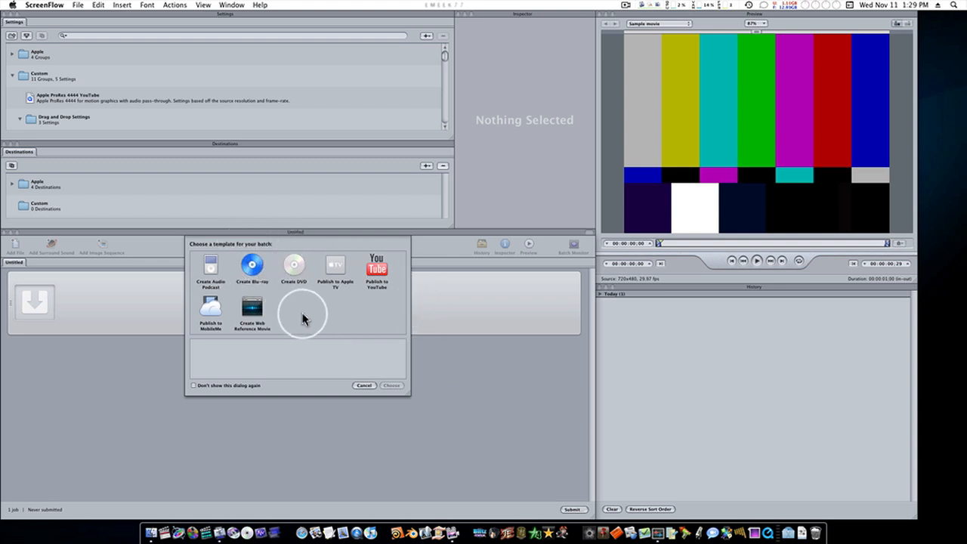
mouse_move(324, 318)
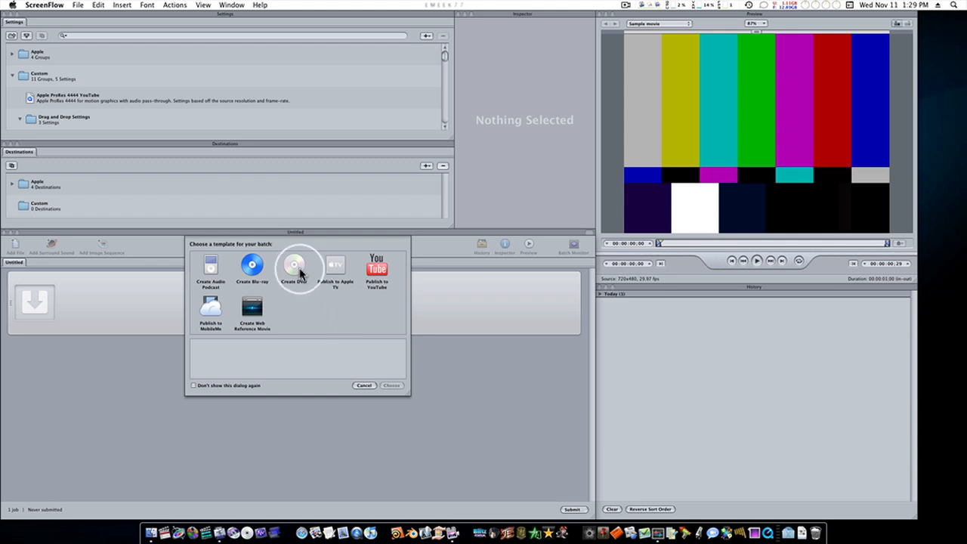
Step: Dismiss the template chooser without picking a template, keeping the empty untitled batch
click(363, 386)
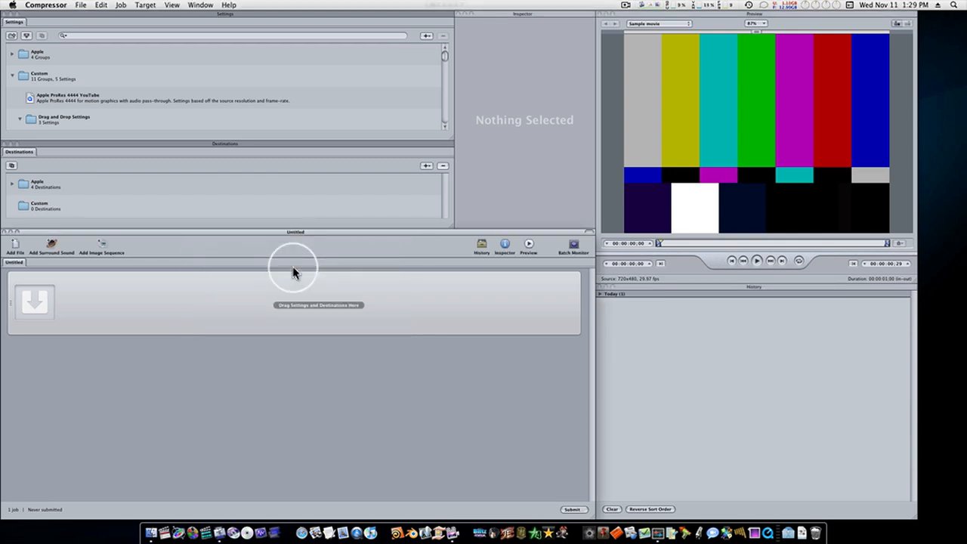
mouse_move(57, 273)
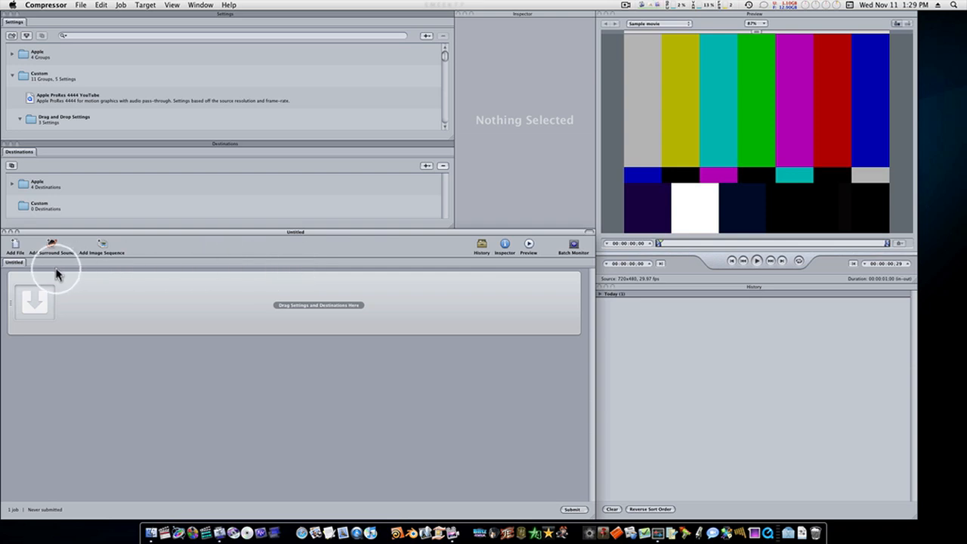
mouse_move(150, 289)
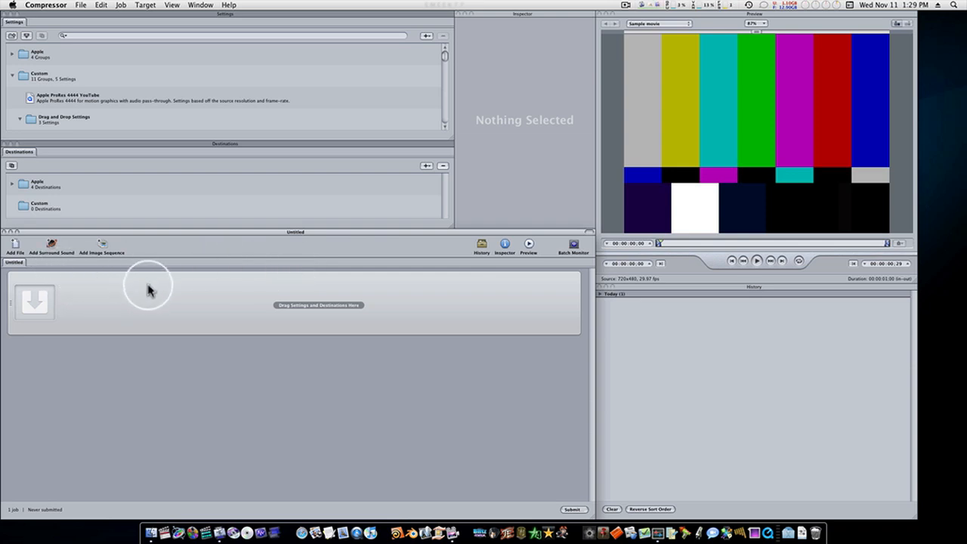
mouse_move(306, 300)
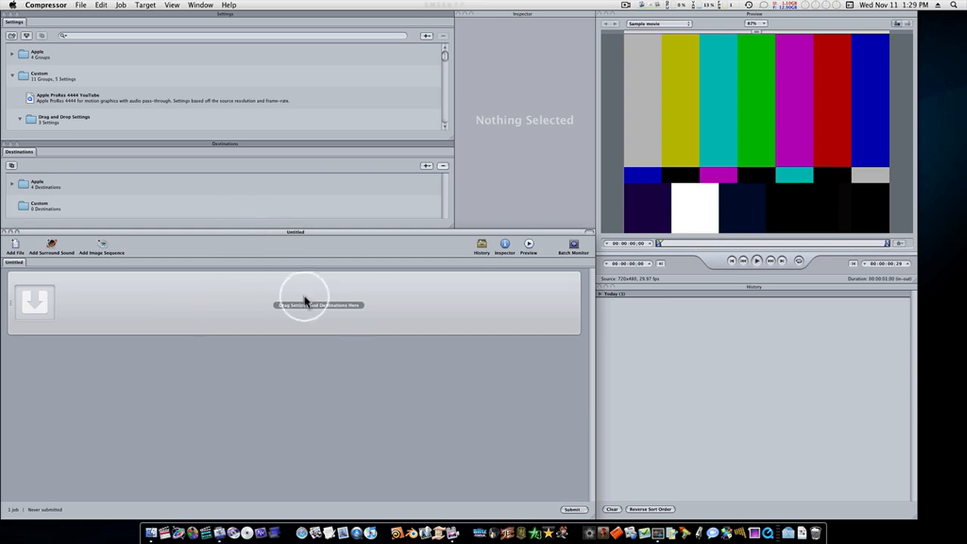
click(81, 4)
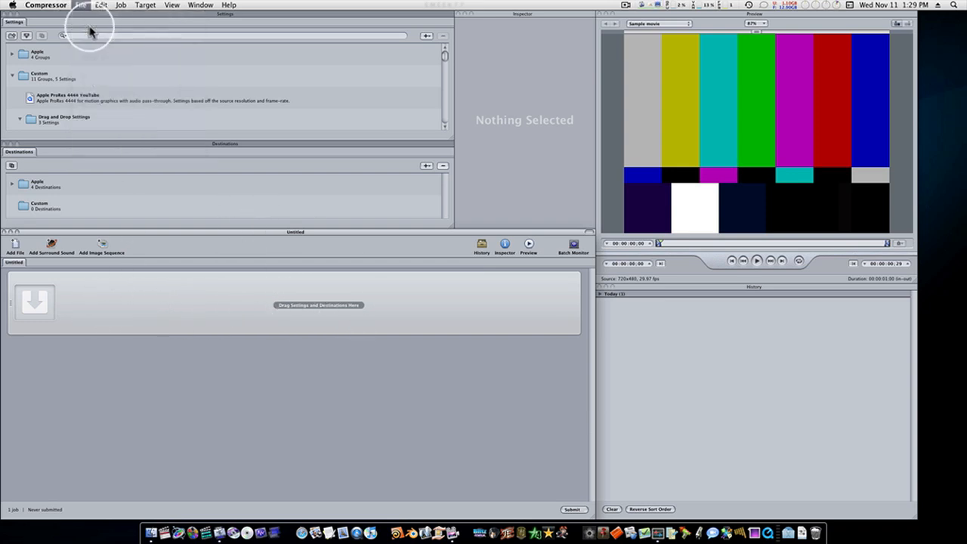
Step: Create batch Untitled 2 from the Create DVD template, with MPEG-2 video and Dolby audio targets
click(81, 4)
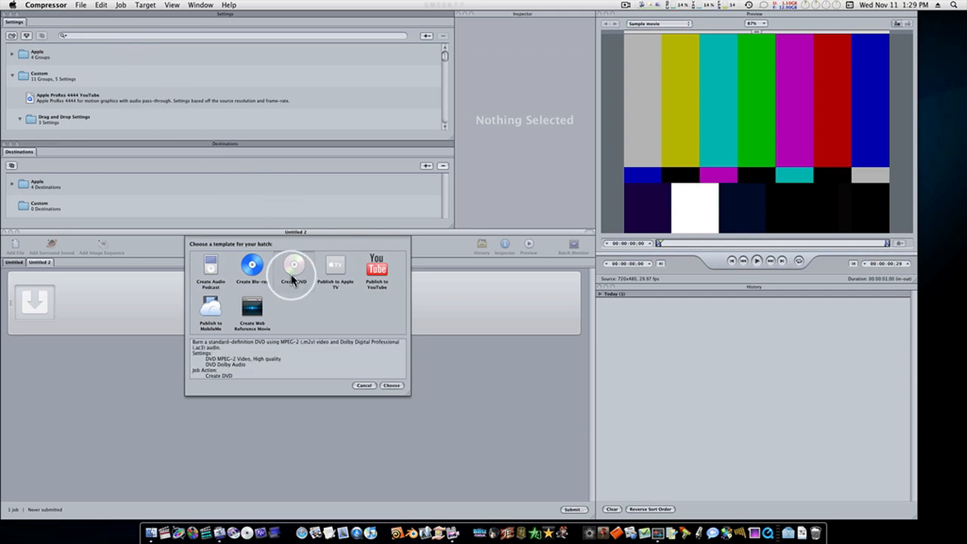
click(391, 385)
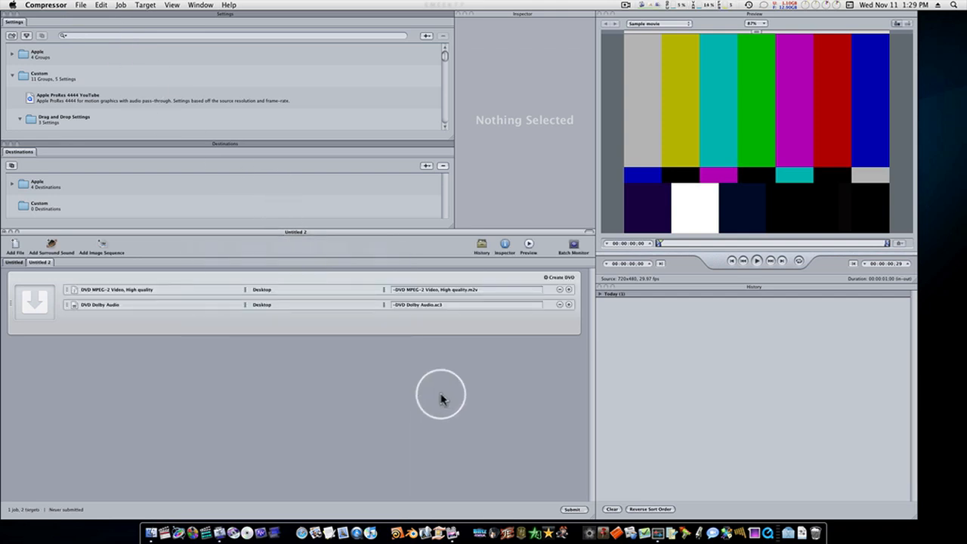
mouse_move(136, 341)
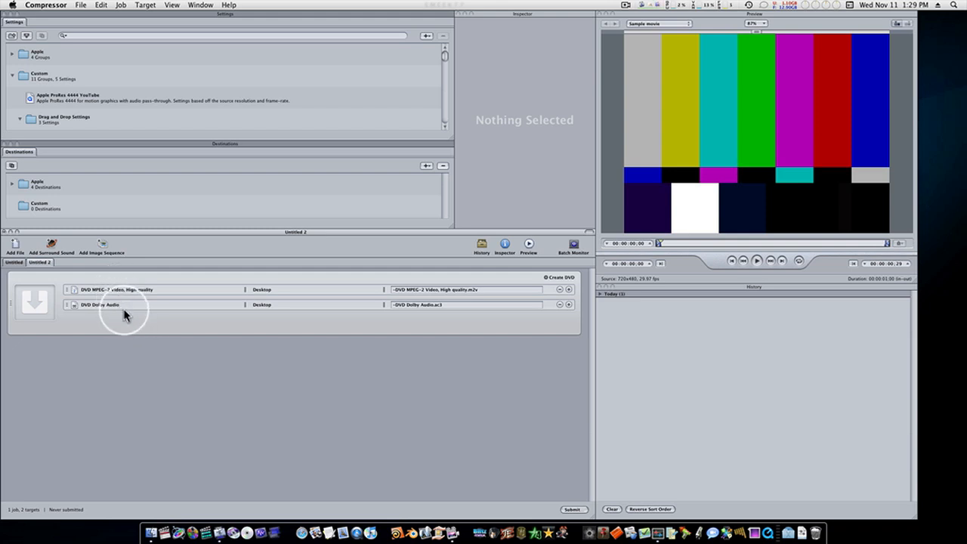
mouse_move(132, 306)
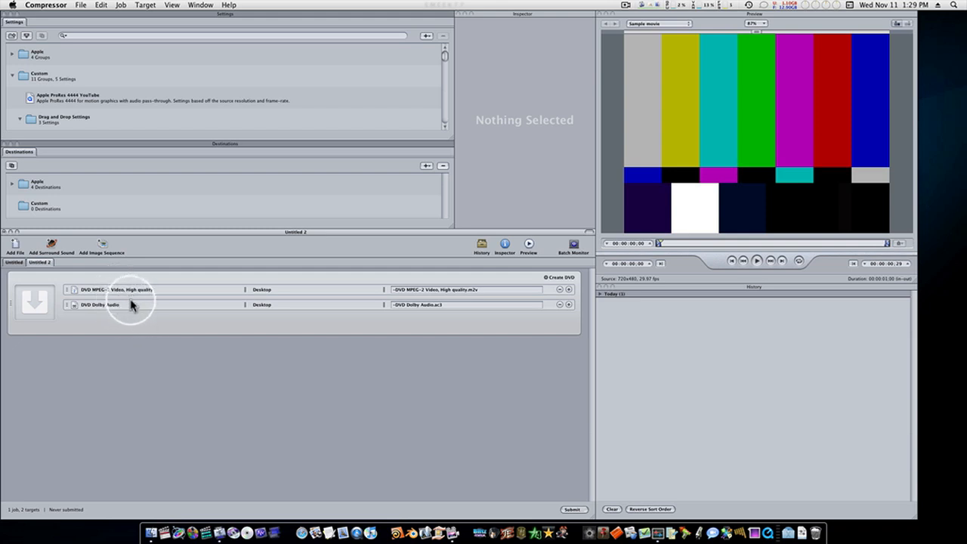
mouse_move(547, 281)
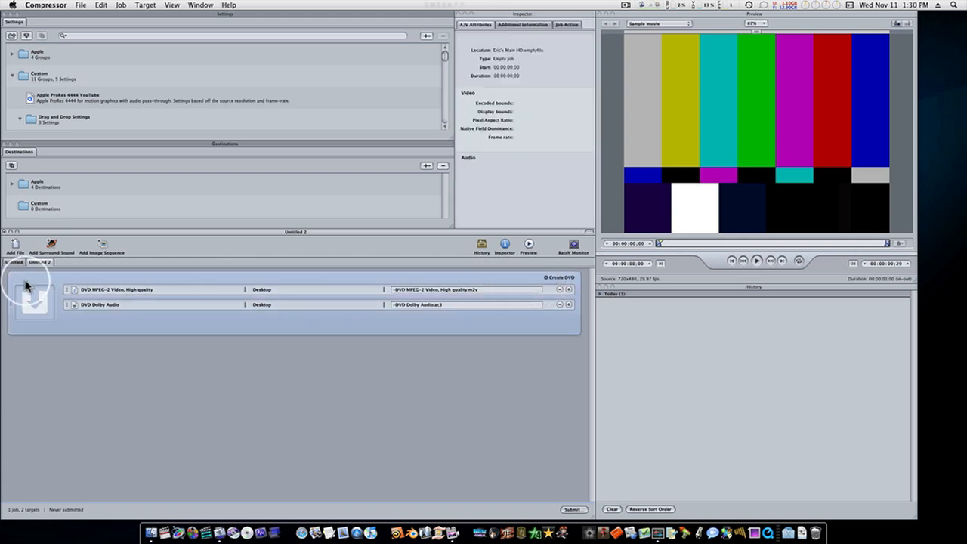
mouse_move(263, 293)
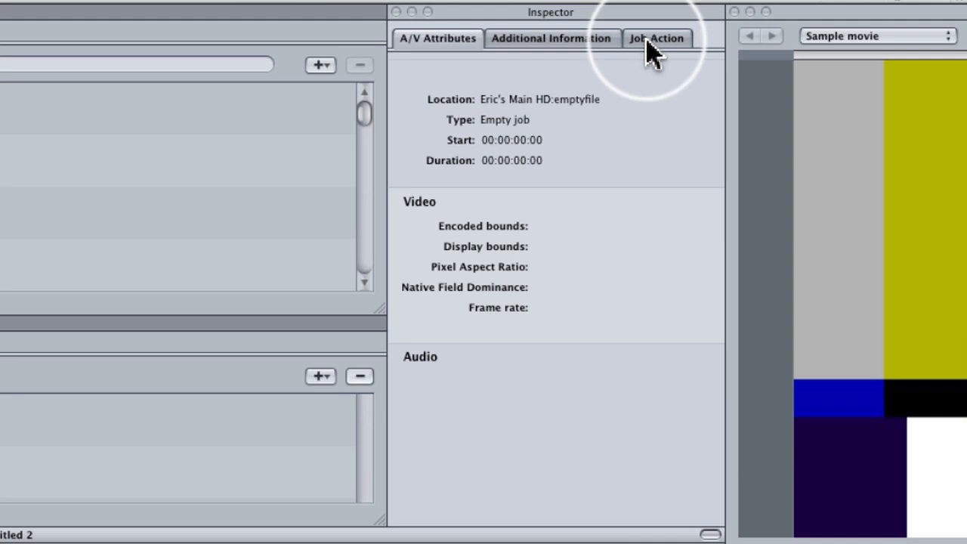
Step: Show the job's action settings: Create DVD, DVD burner output, Black disc template
click(655, 37)
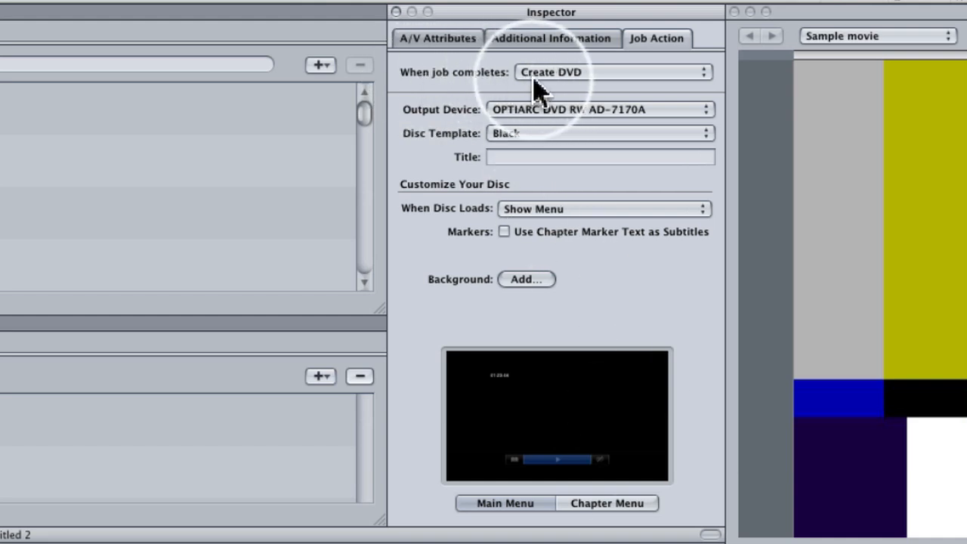
Step: Set the When job completes action to Create Blu-ray Disc and review the choices again
click(612, 71)
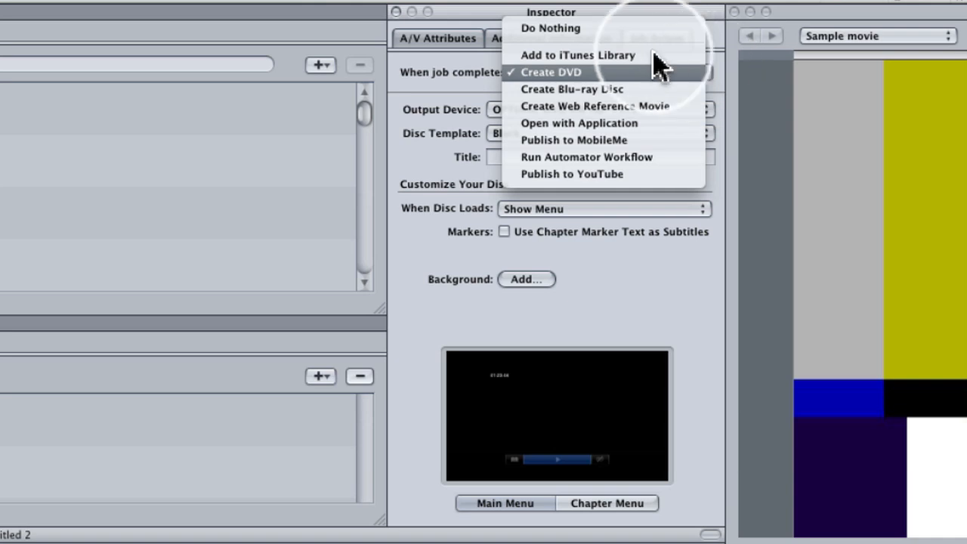
mouse_move(578, 55)
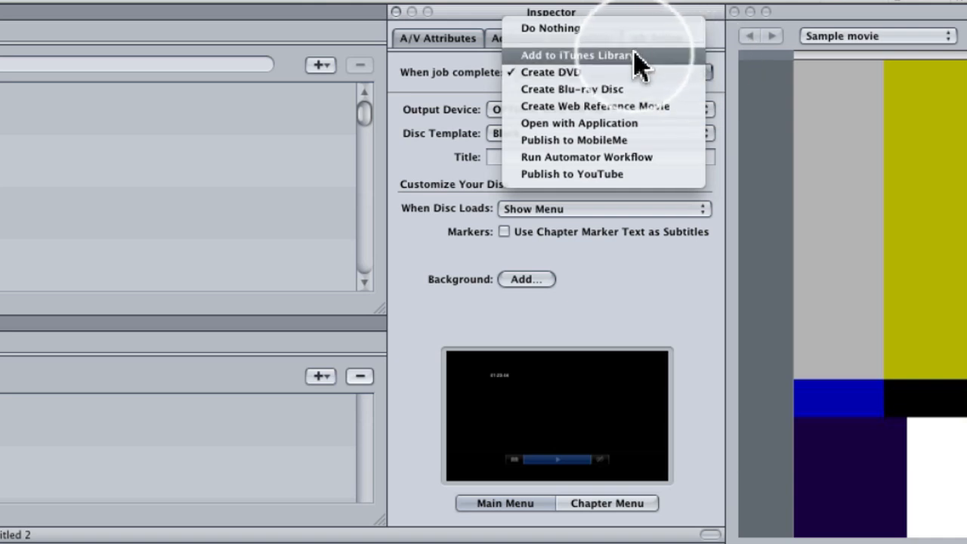
mouse_move(630, 94)
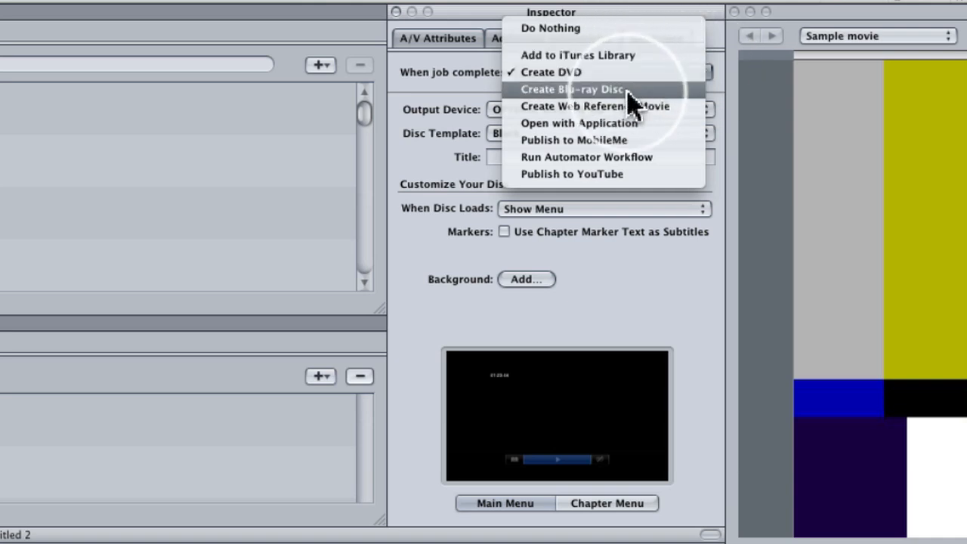
click(574, 88)
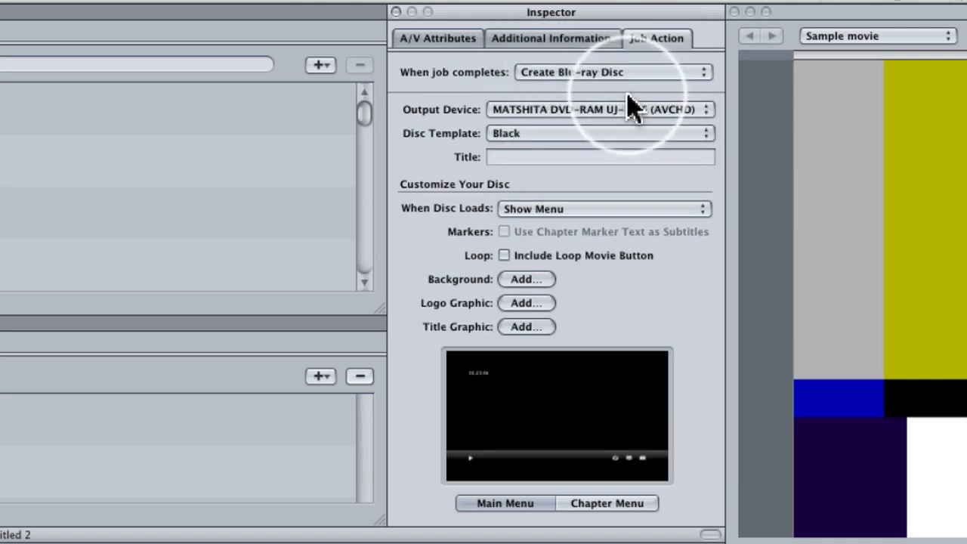
mouse_move(635, 396)
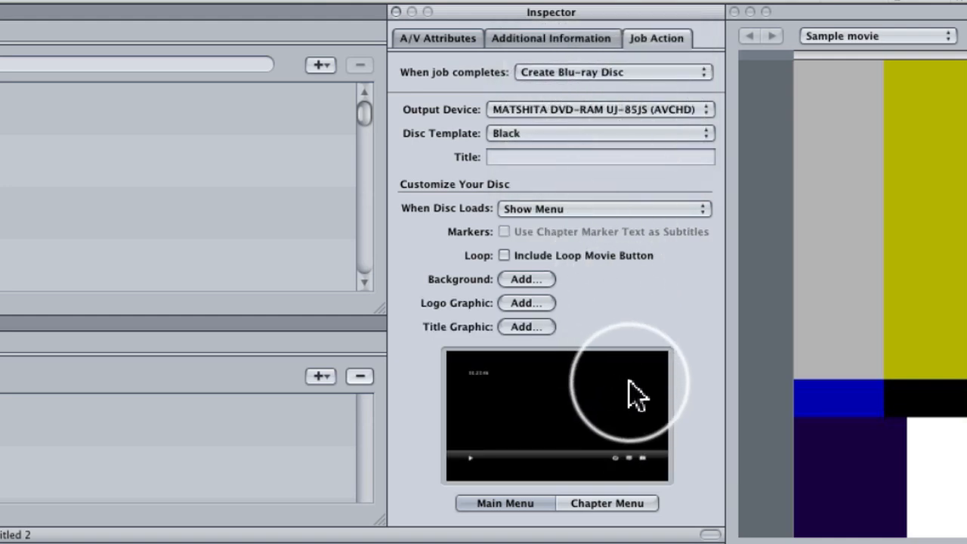
mouse_move(589, 324)
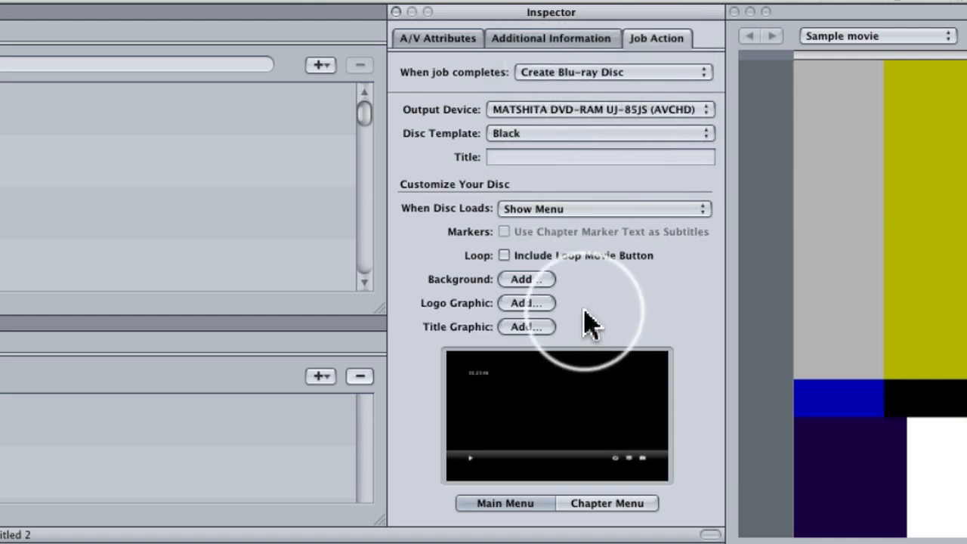
mouse_move(544, 321)
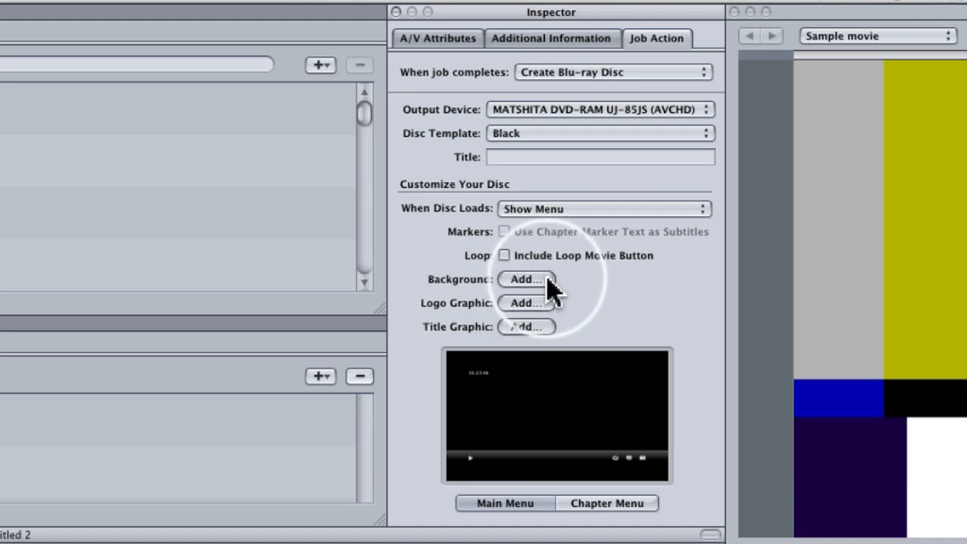
click(612, 72)
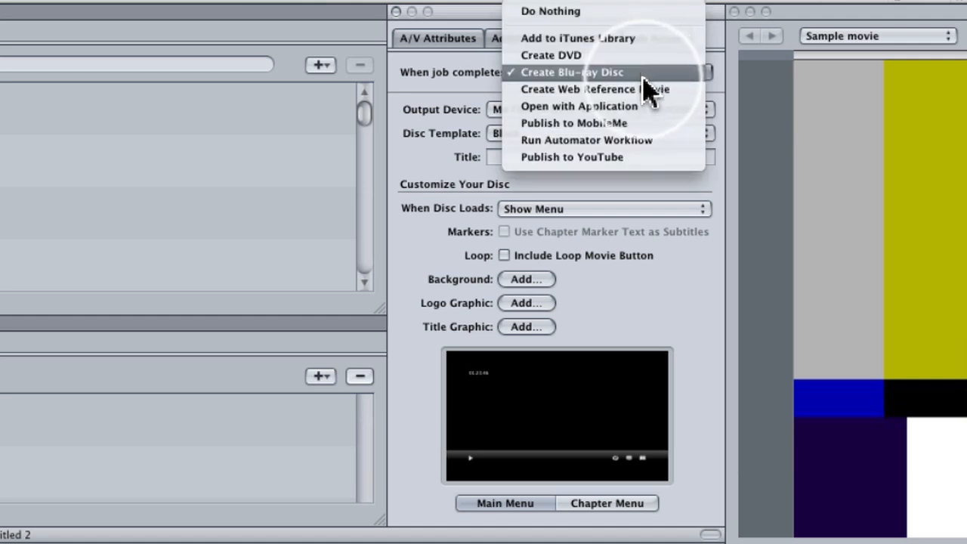
mouse_move(668, 121)
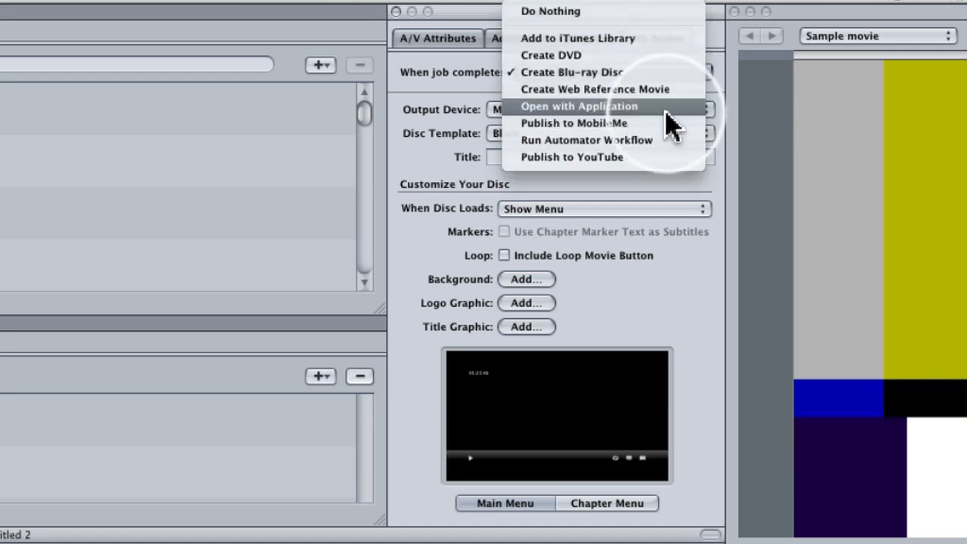
mouse_move(665, 123)
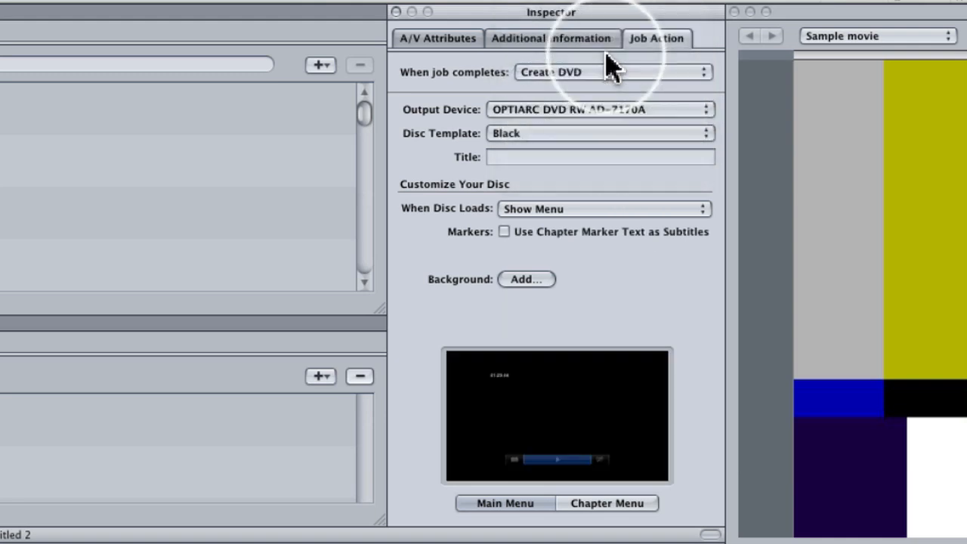
mouse_move(510, 125)
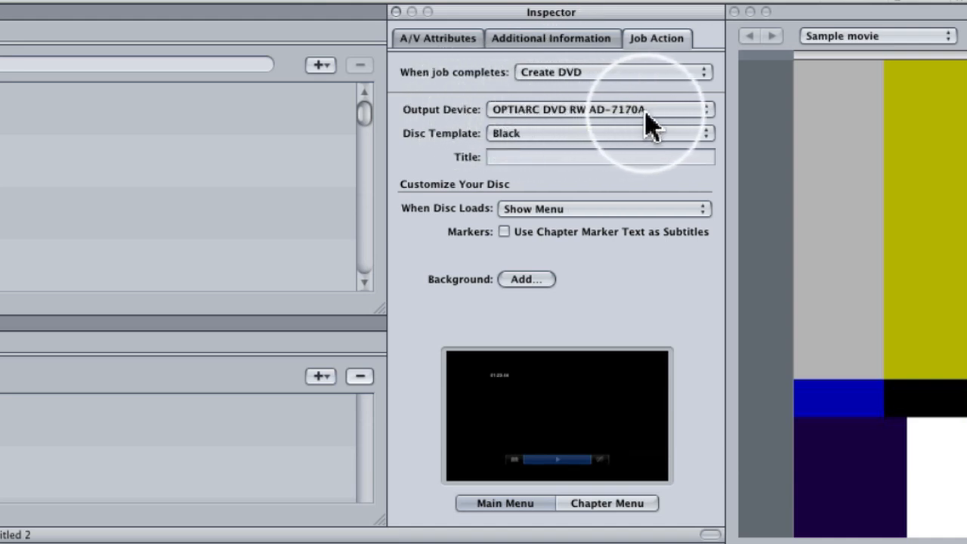
mouse_move(438, 148)
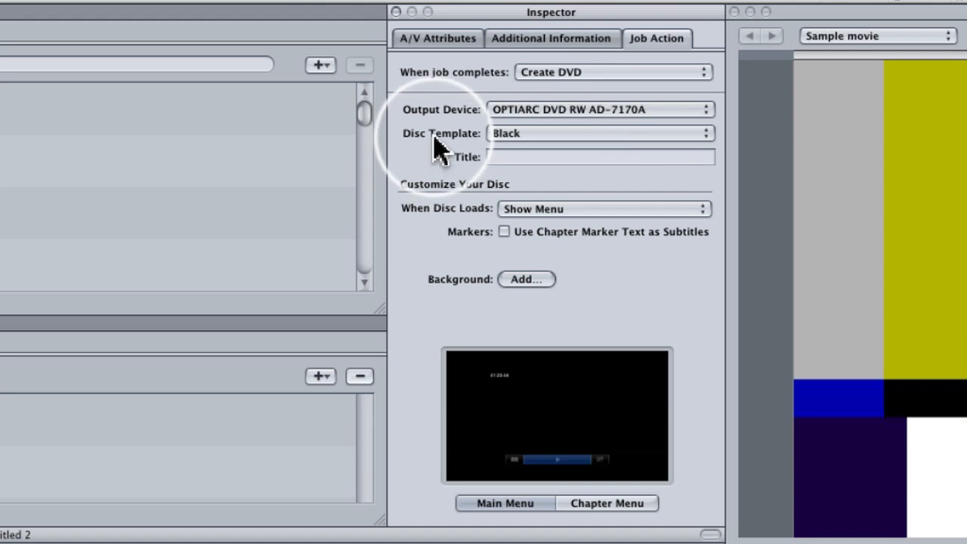
mouse_move(536, 397)
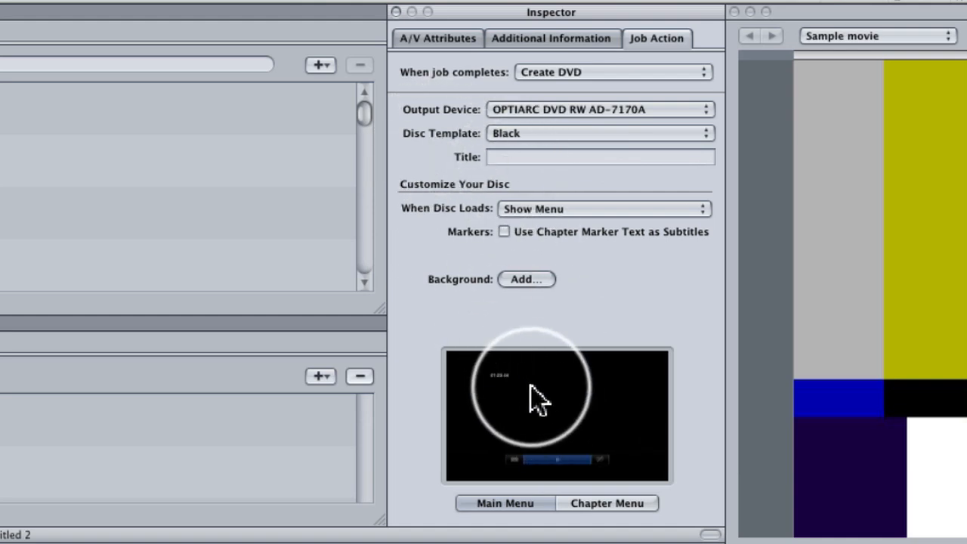
mouse_move(529, 374)
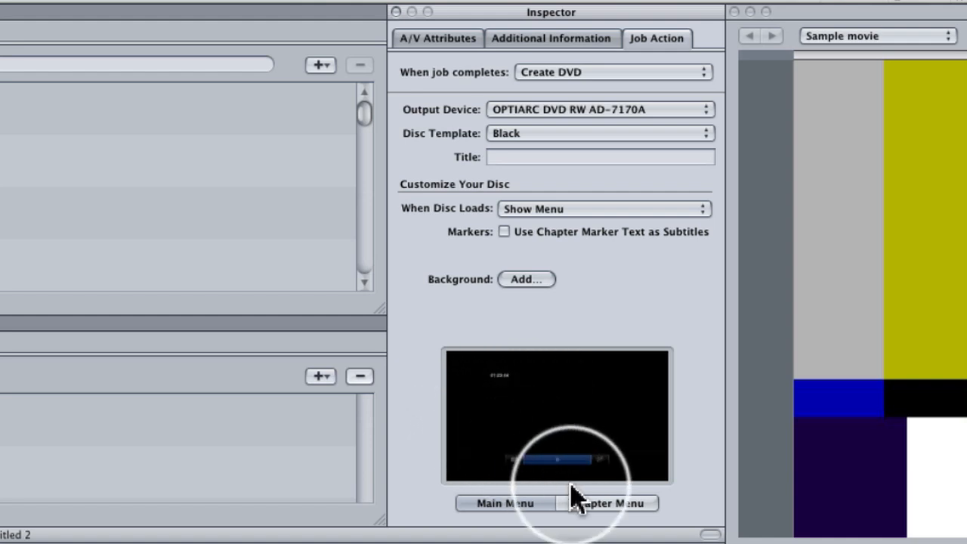
click(608, 502)
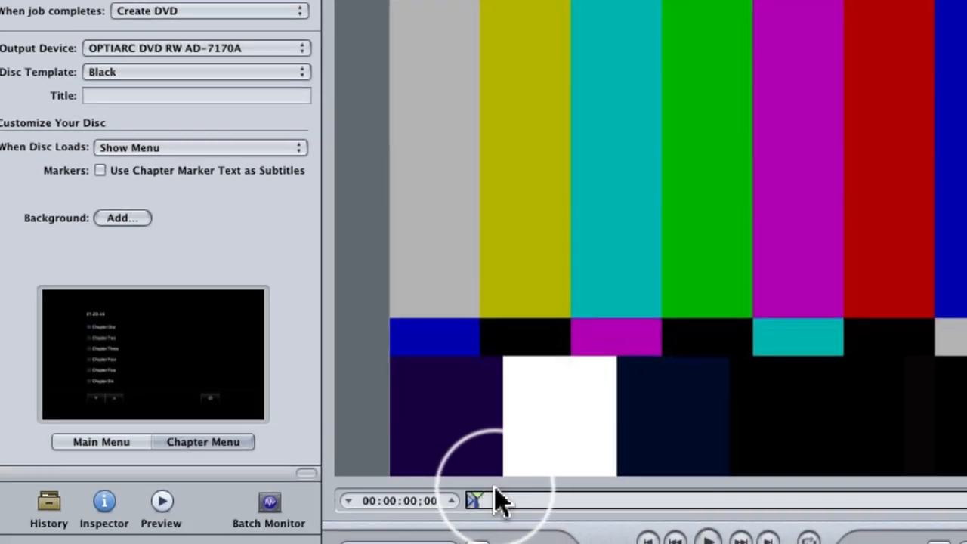
mouse_move(589, 513)
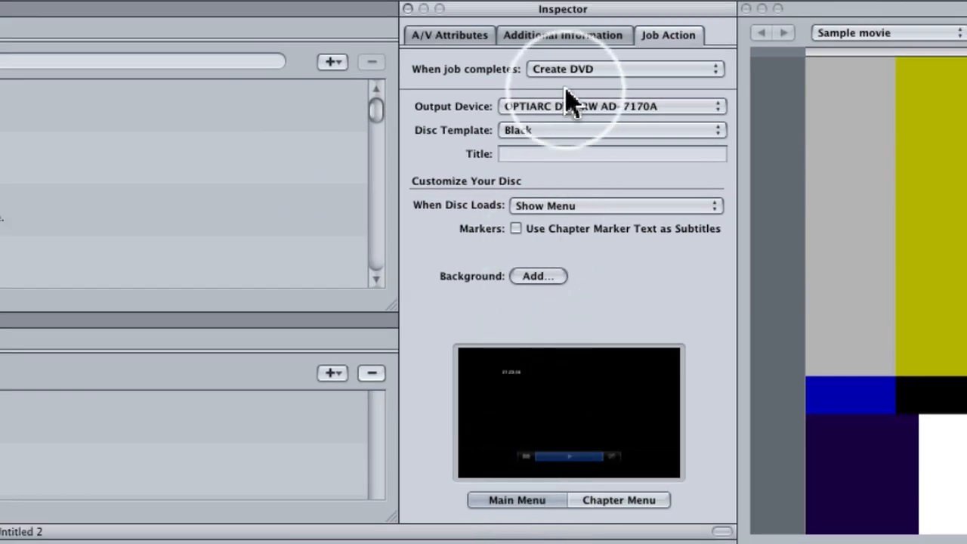
Step: Try the White disc template, then return the menu to Black
click(610, 130)
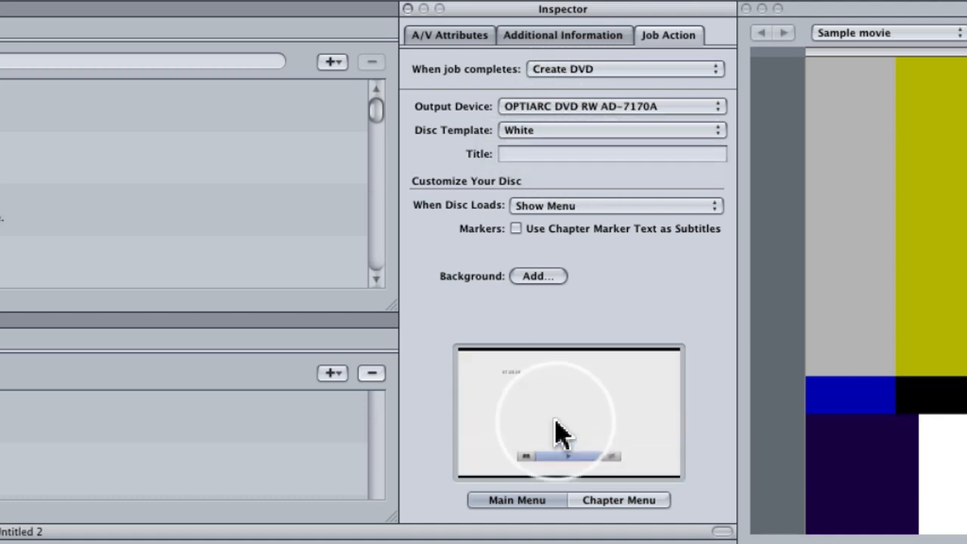
click(619, 499)
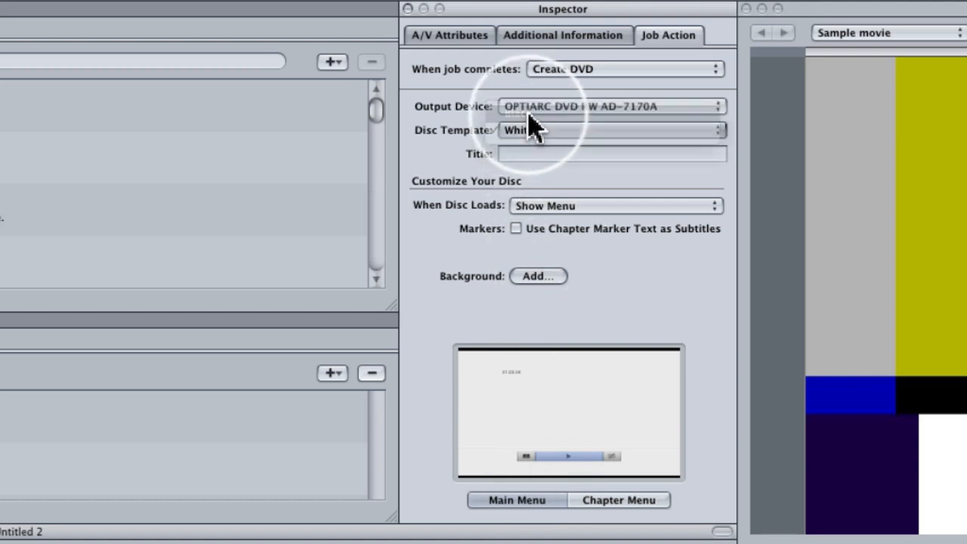
click(610, 129)
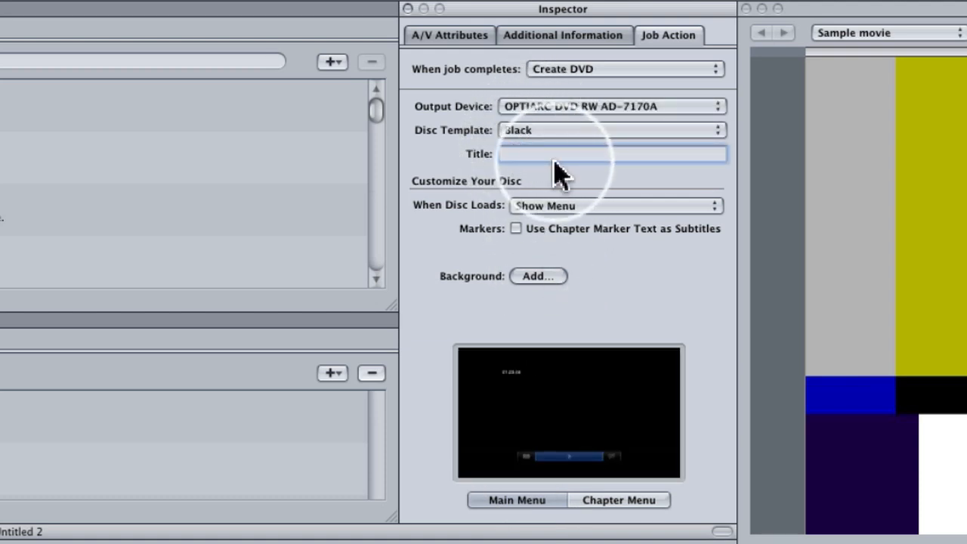
Step: Enter 'Apple Lifestyle' as the disc title
click(612, 154)
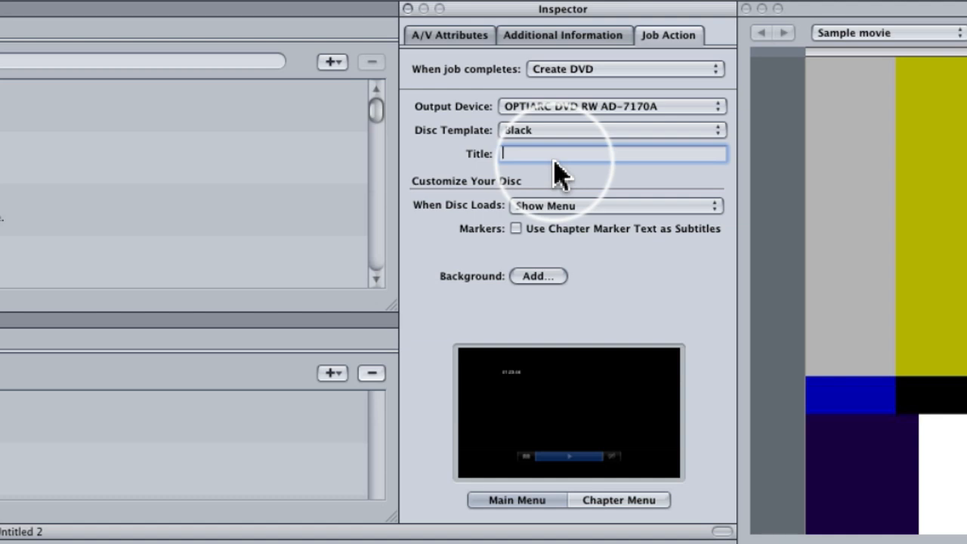
text(Apple Lifest)
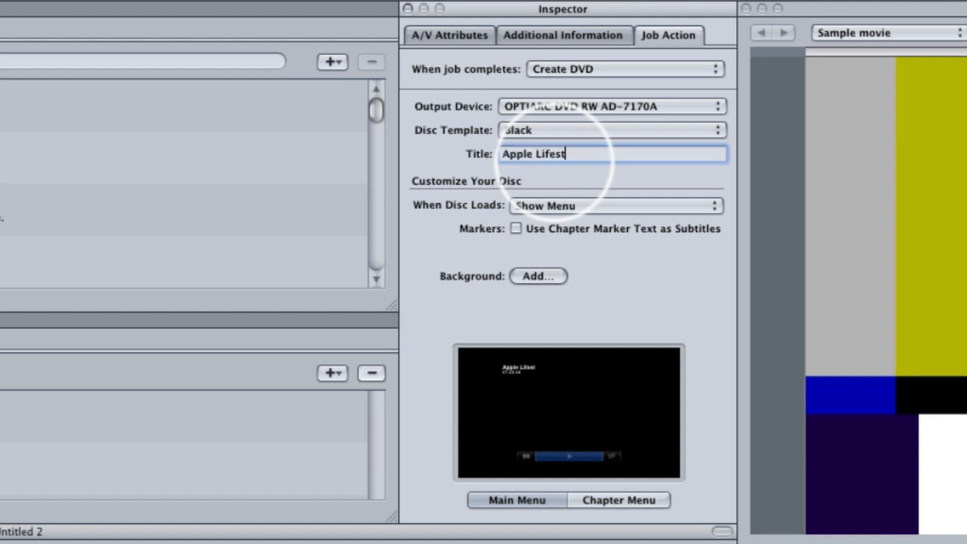
text(yle)
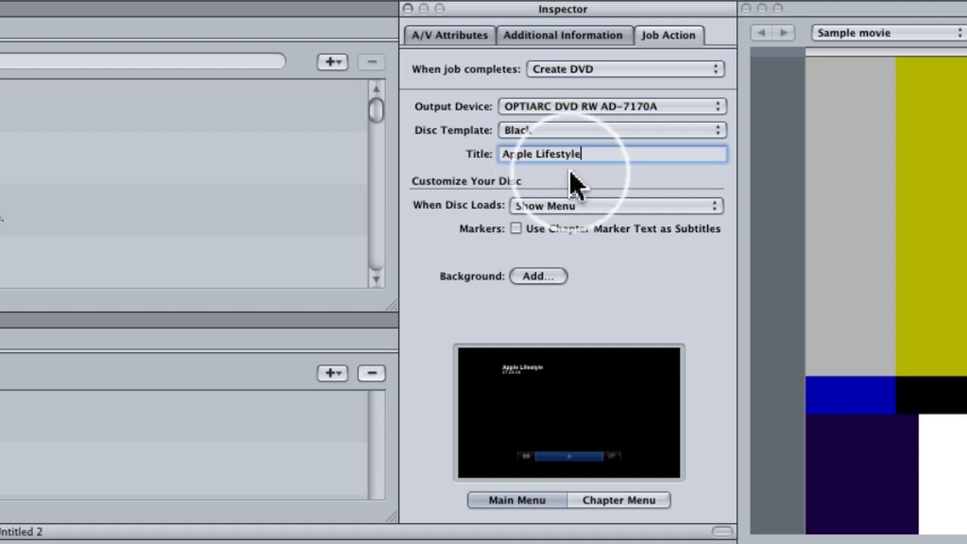
mouse_move(468, 223)
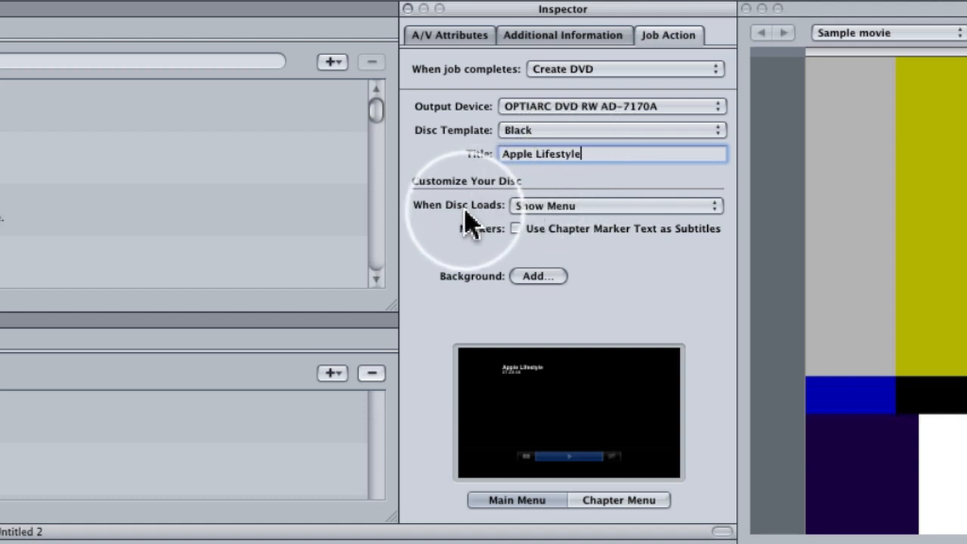
mouse_move(616, 272)
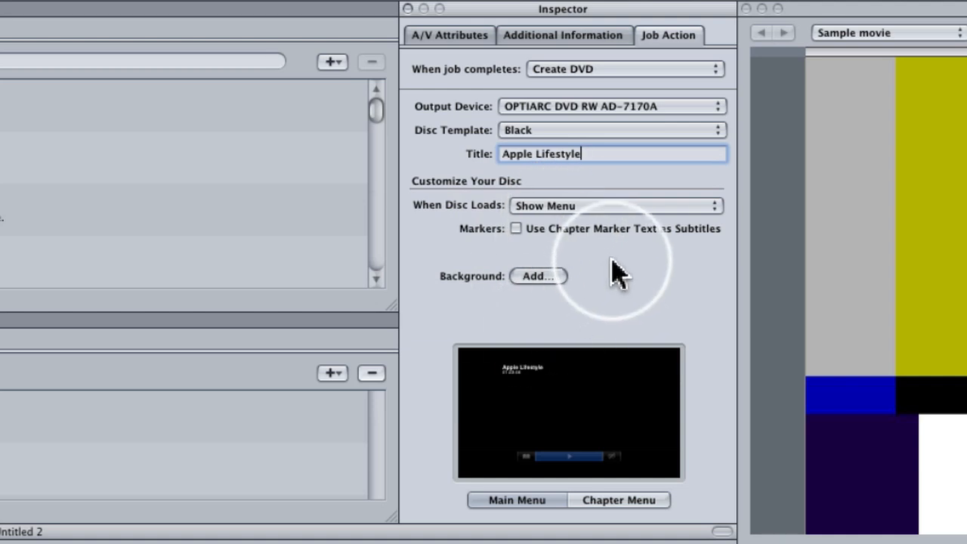
click(615, 205)
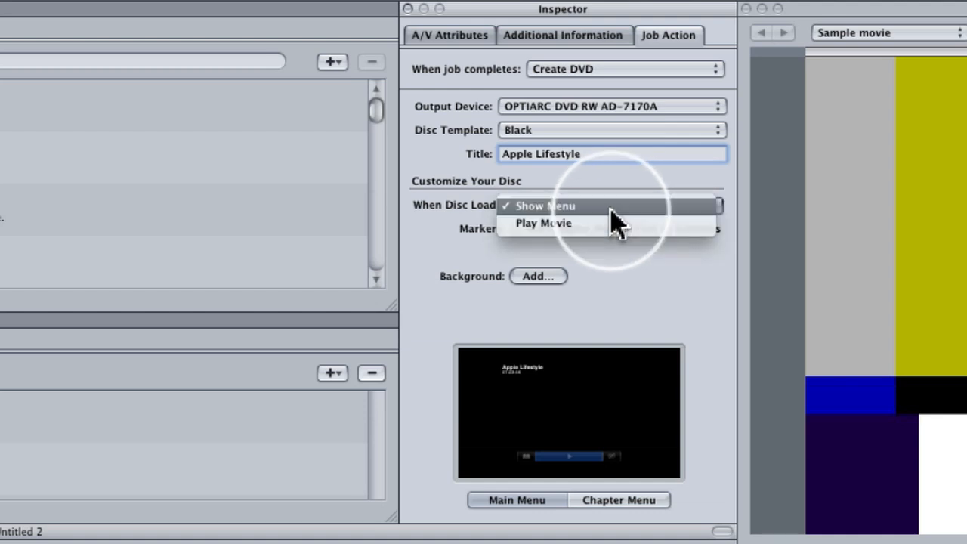
click(543, 206)
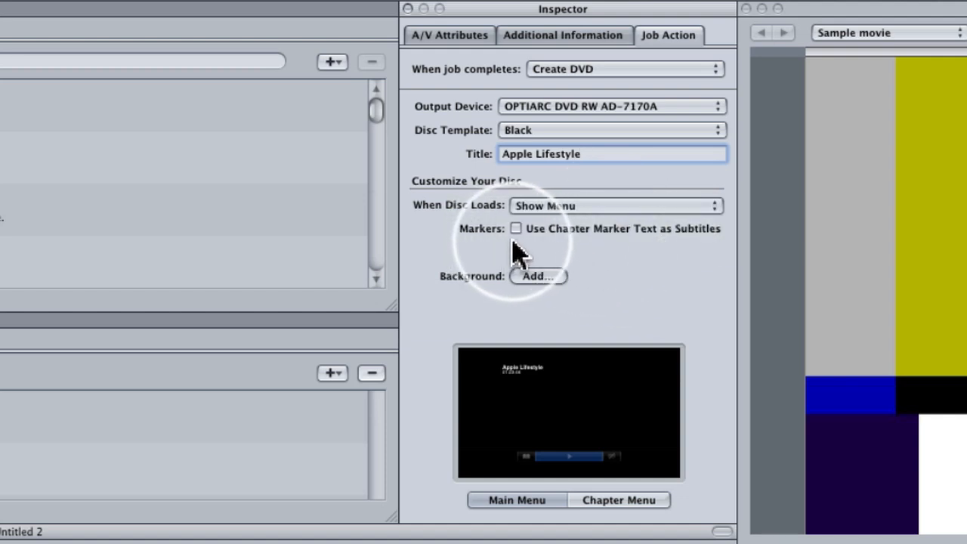
mouse_move(672, 249)
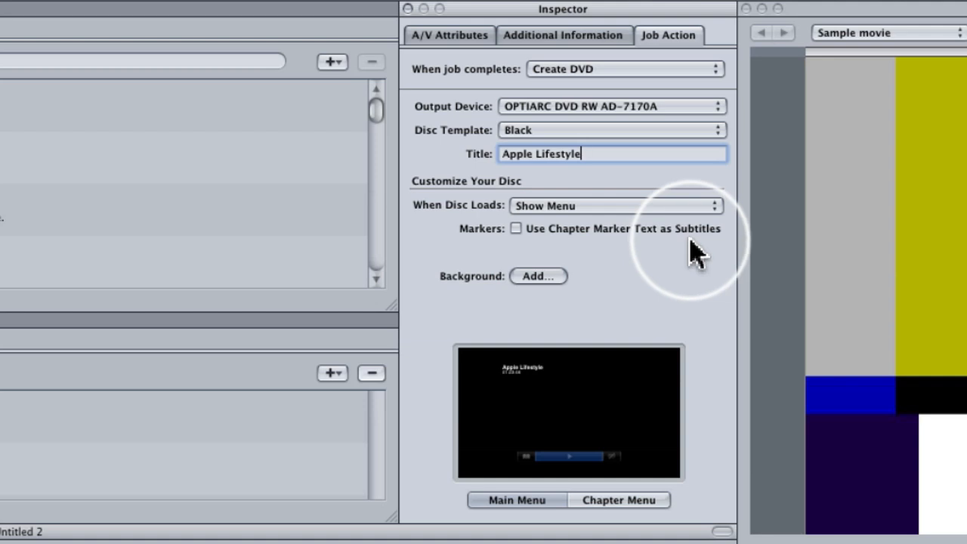
mouse_move(689, 256)
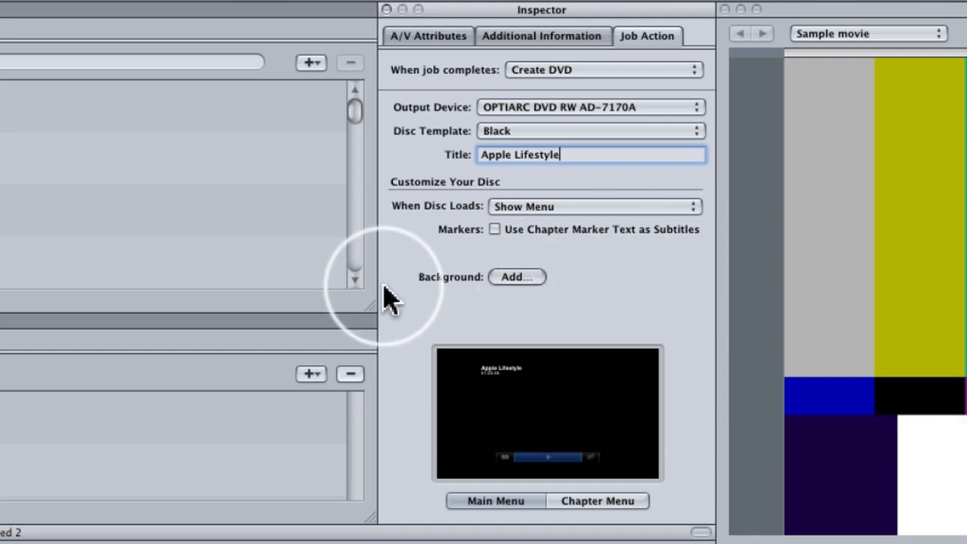
Step: Set the menu background to 4367-MacPro8Core.jpg from the Wallpapers folder
click(516, 276)
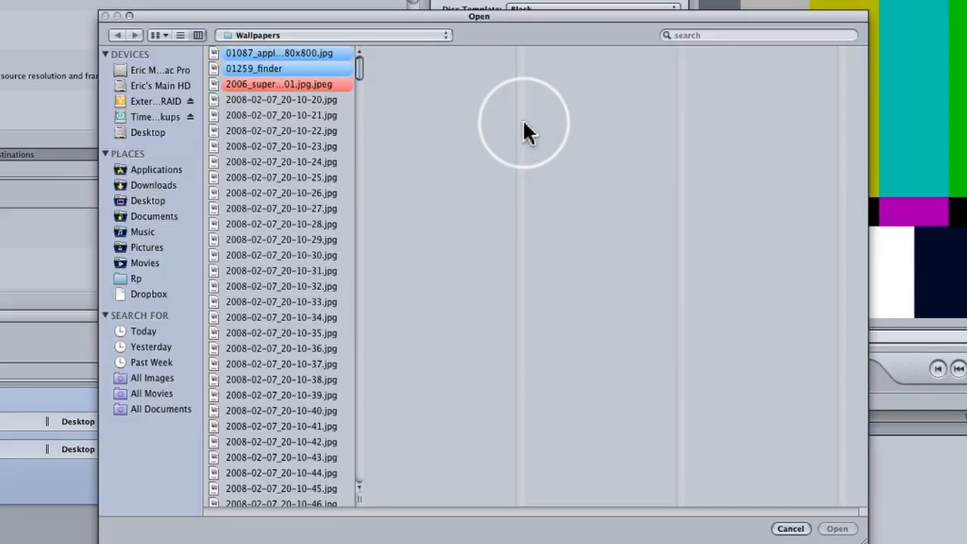
scroll(down, 3)
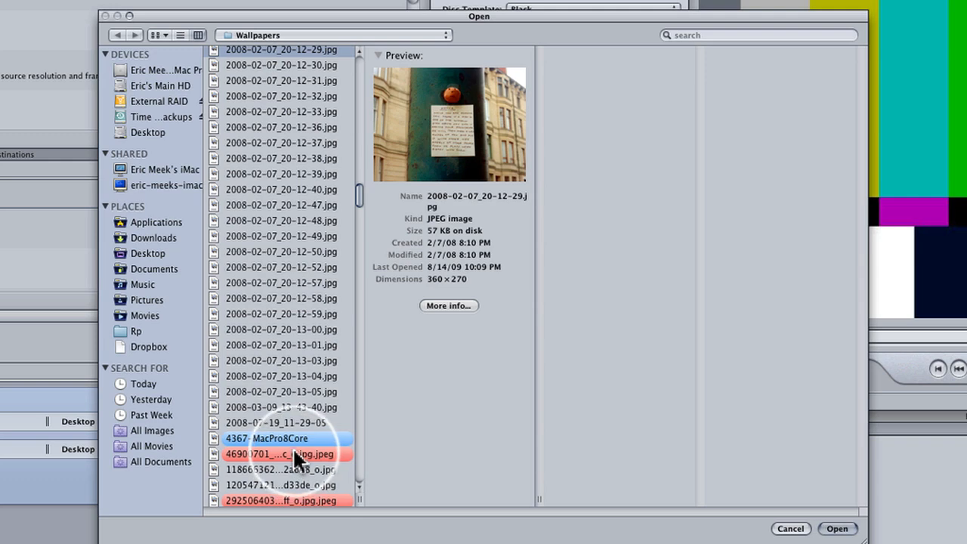
click(266, 438)
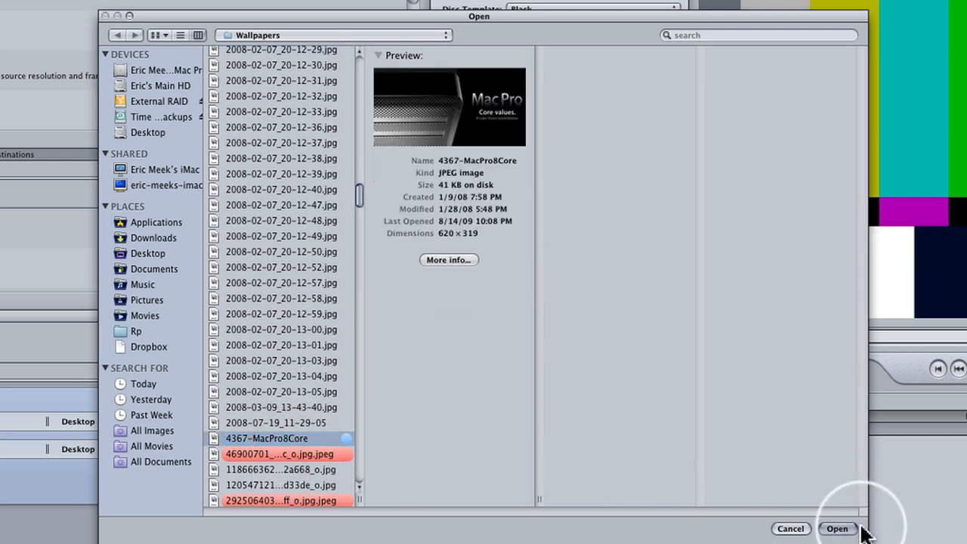
click(837, 527)
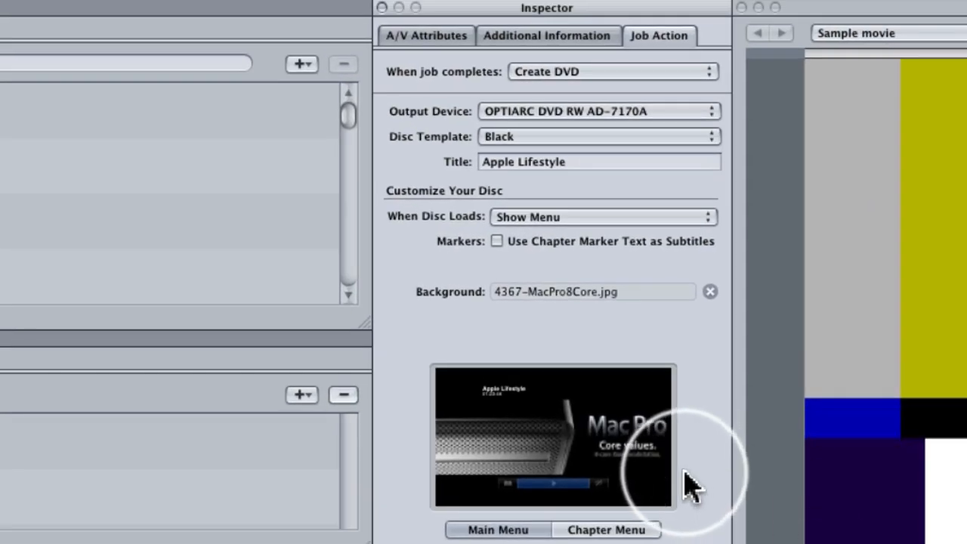
mouse_move(518, 426)
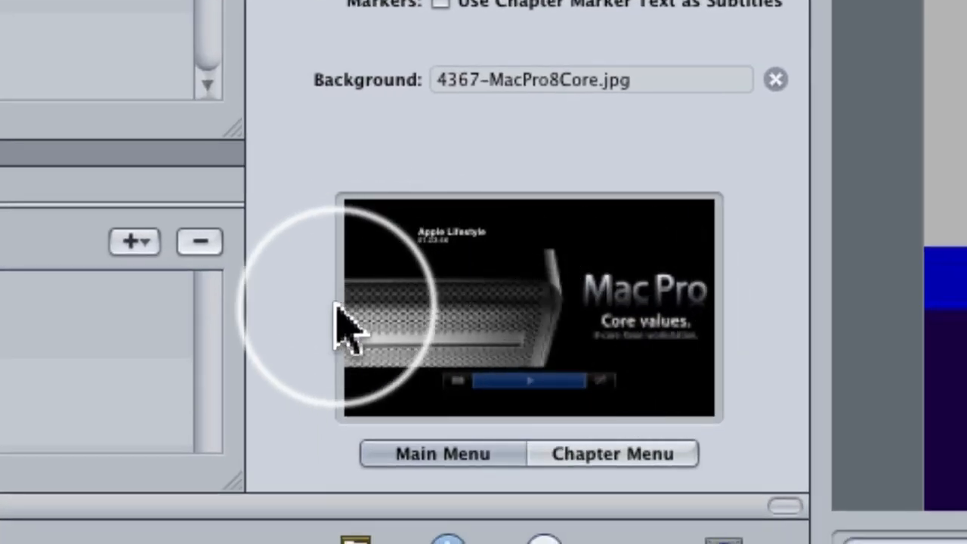
mouse_move(479, 272)
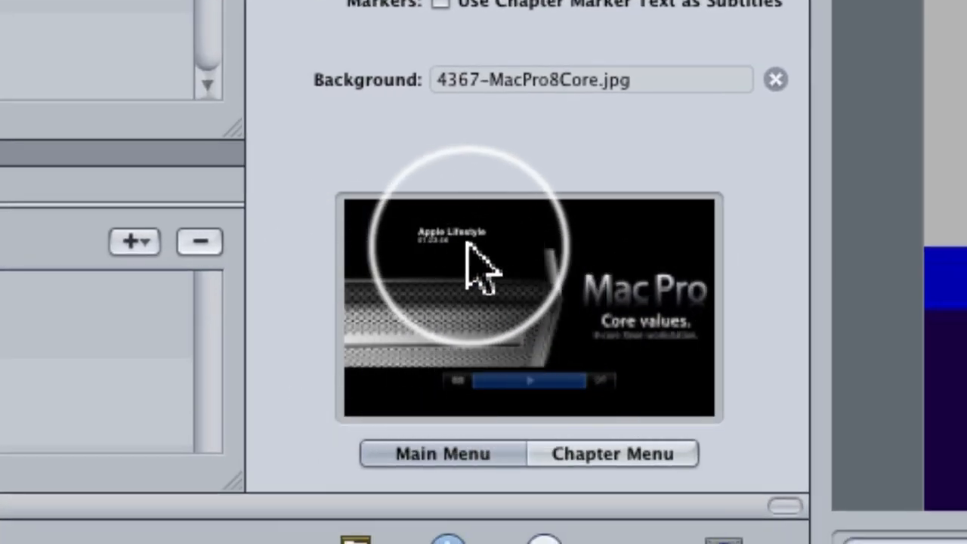
mouse_move(725, 302)
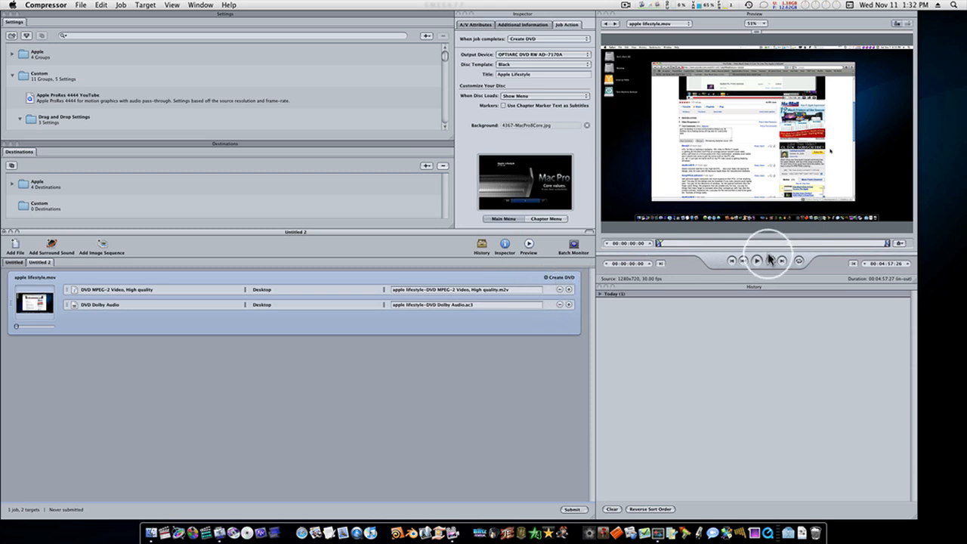
mouse_move(683, 247)
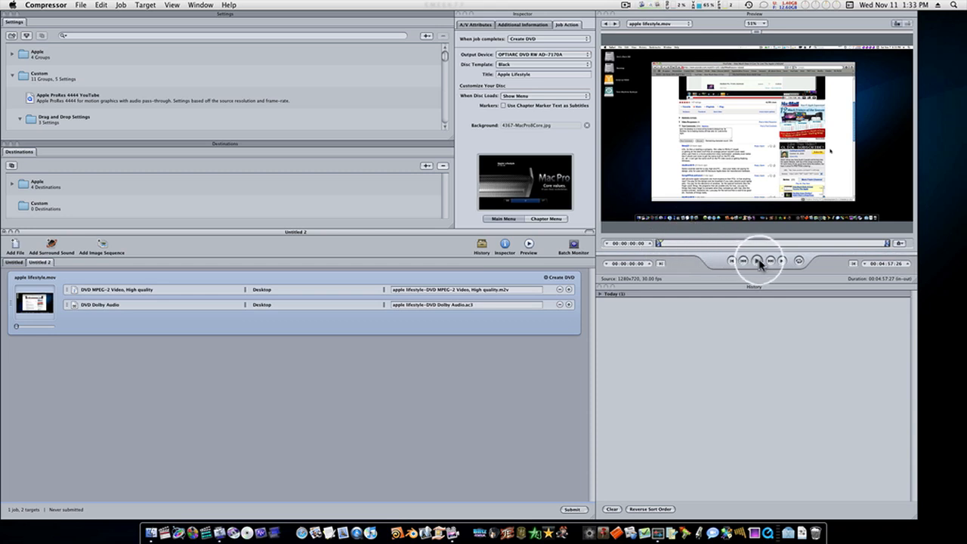
Step: Play the apple lifestyle movie in the Preview window
click(757, 261)
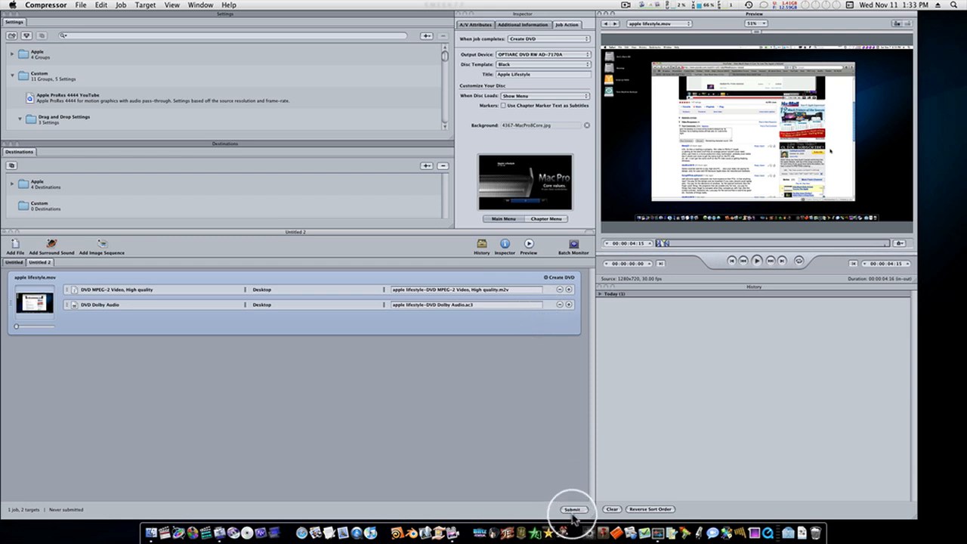
Step: Submit the Create DVD batch at High priority
click(573, 509)
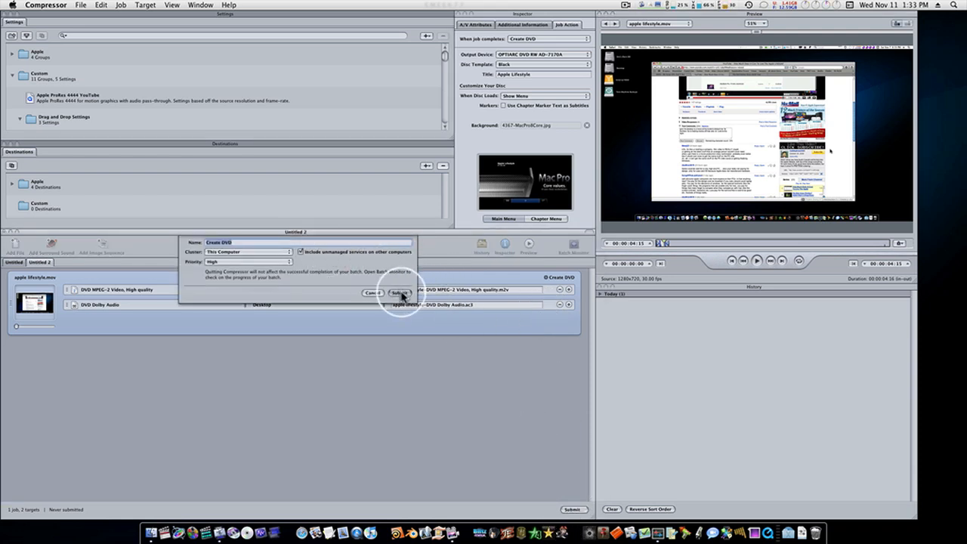
click(399, 293)
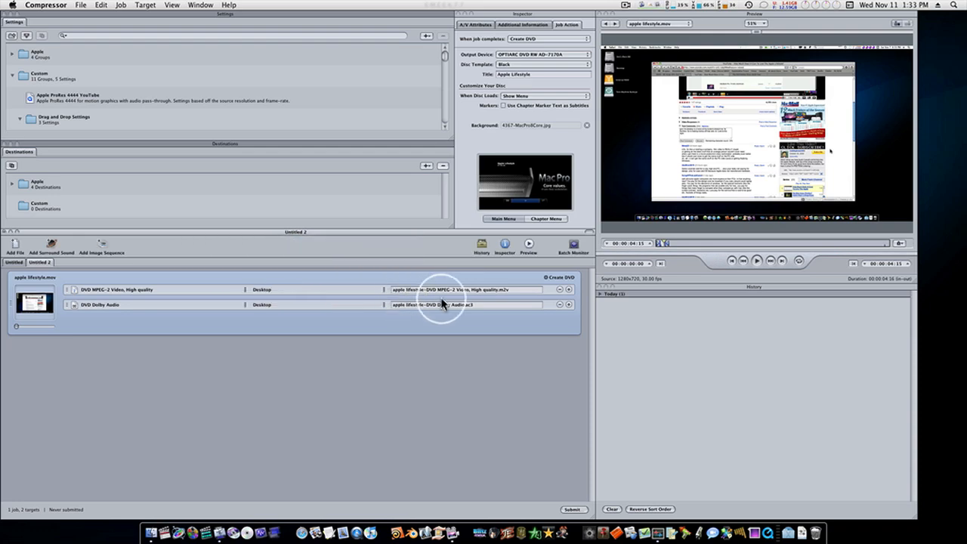
click(573, 508)
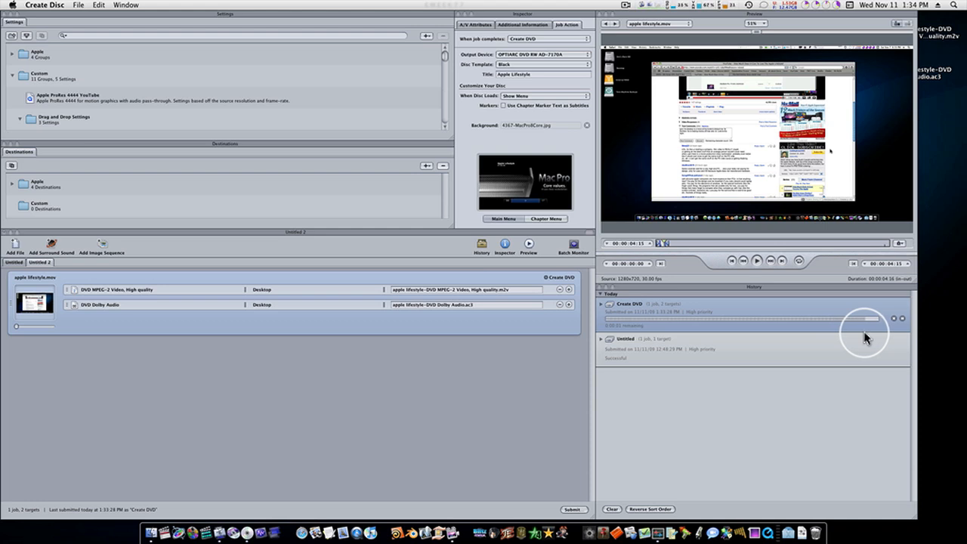
click(572, 509)
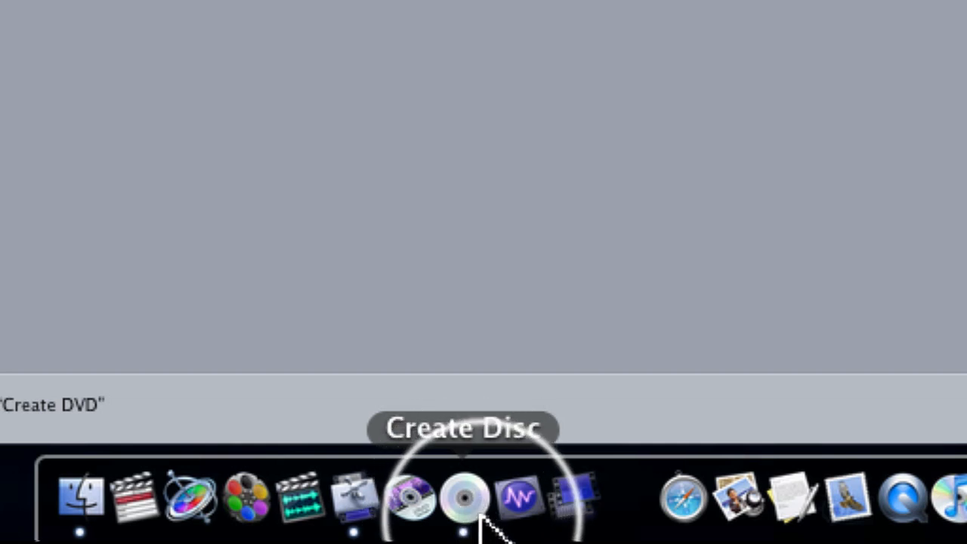
Step: Bring Create Disc forward from the Dock to burn the Apple Lifestyle disc
click(465, 497)
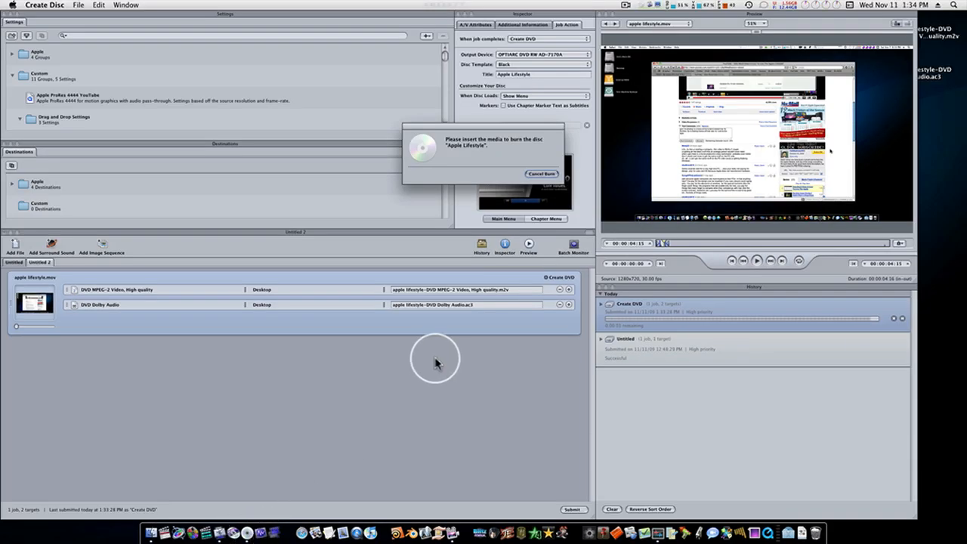
mouse_move(209, 533)
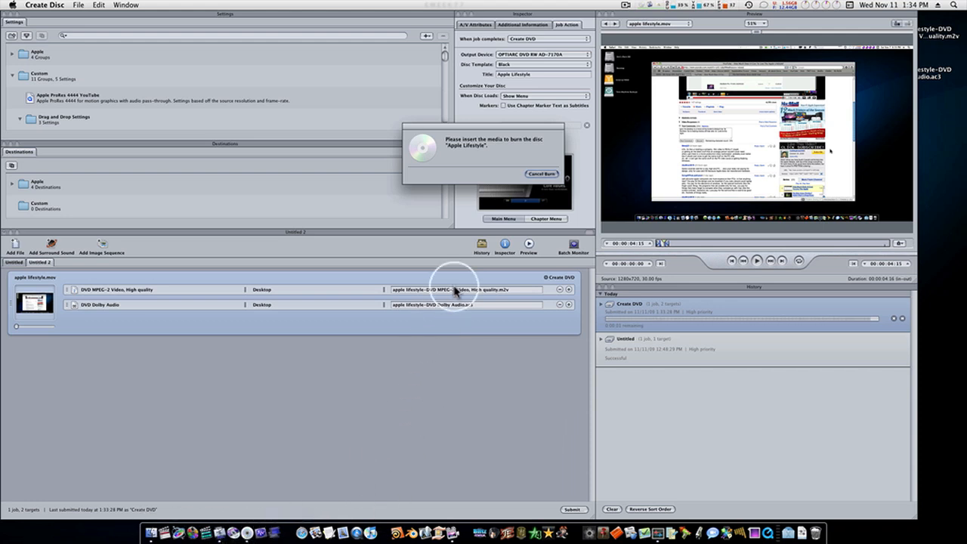
mouse_move(503, 139)
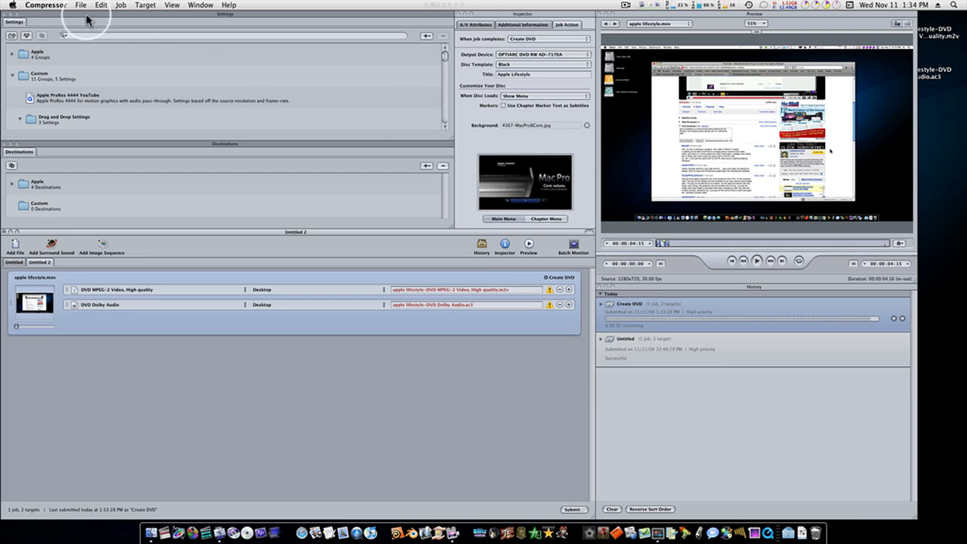
Step: Quit Compressor, discarding the unsaved changes to Untitled 2
click(45, 5)
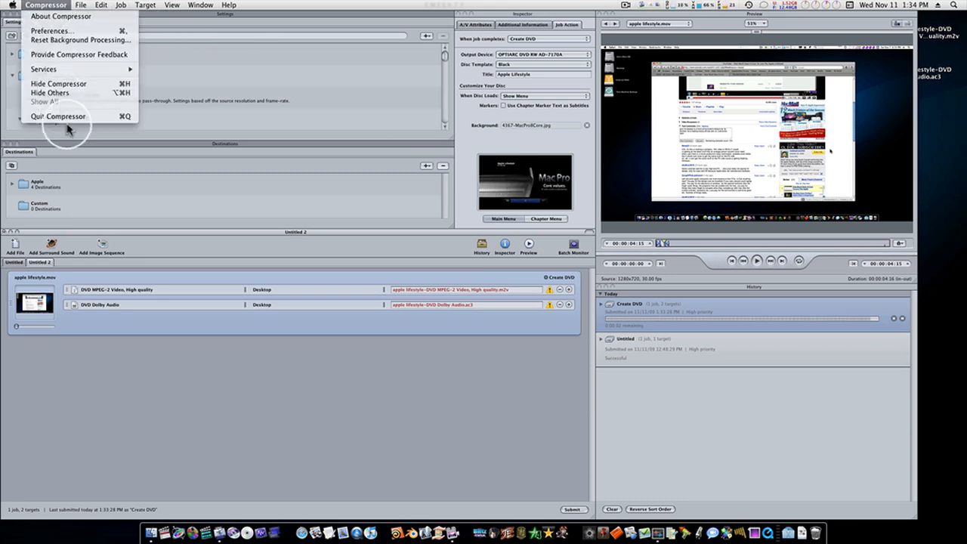
click(58, 115)
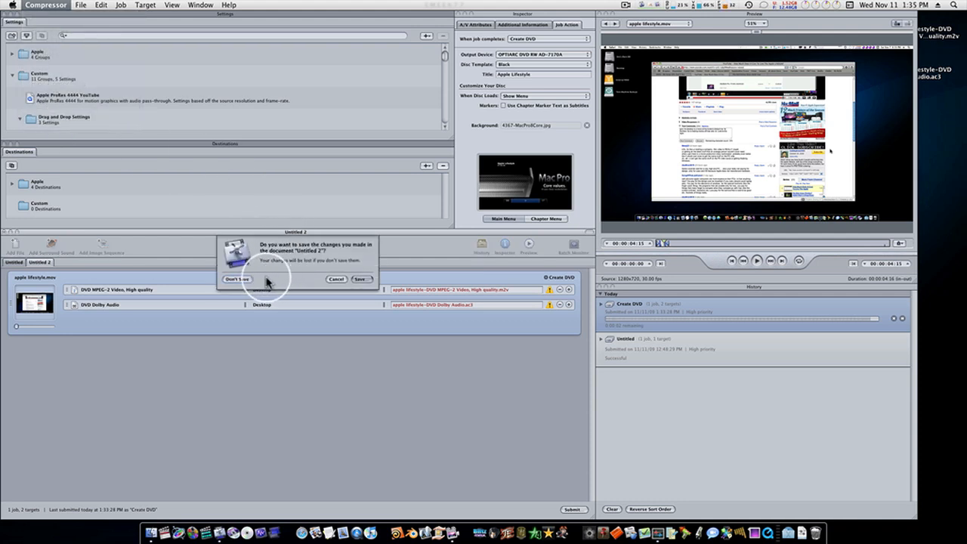
click(237, 279)
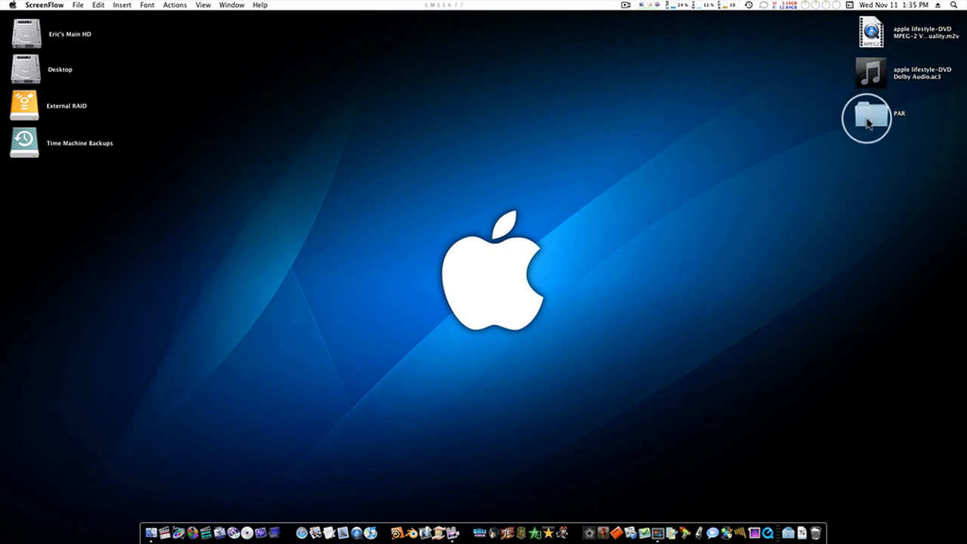
Step: Inspect and close the PAR folder, then search Spotlight for 'dvd'
double_click(870, 113)
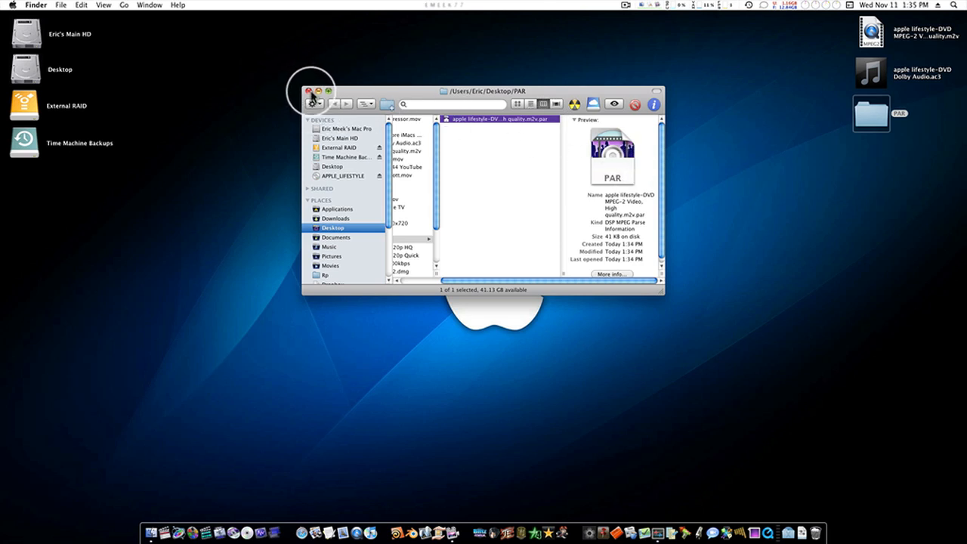
click(308, 90)
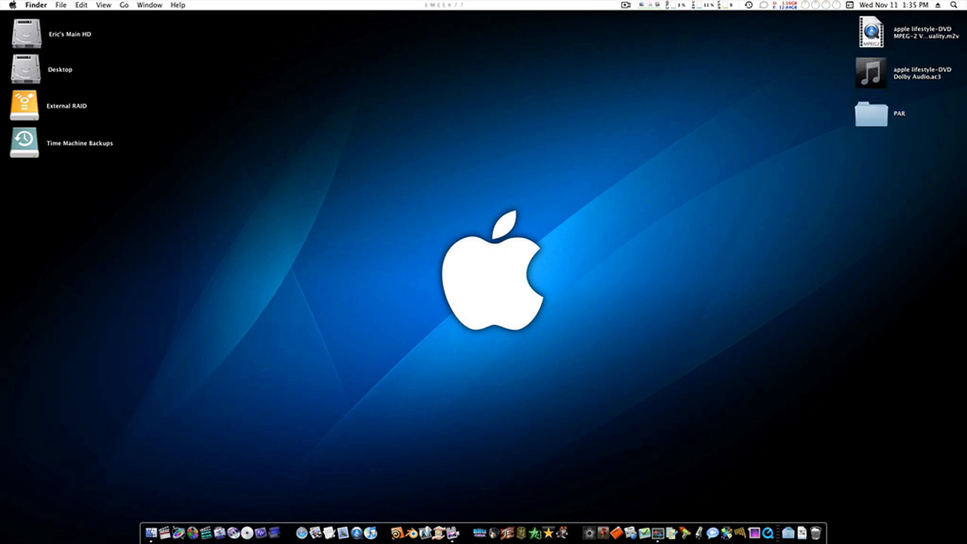
click(953, 5)
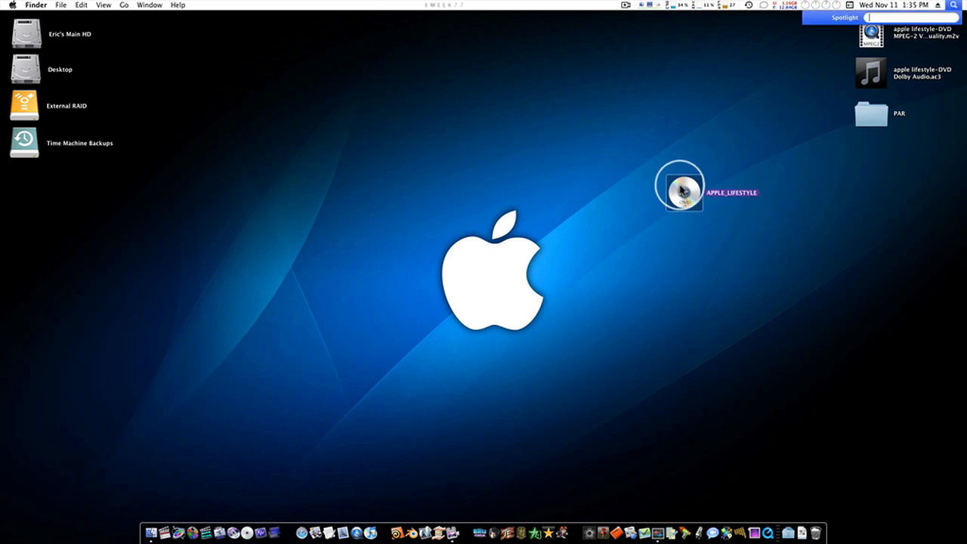
text(dvd)
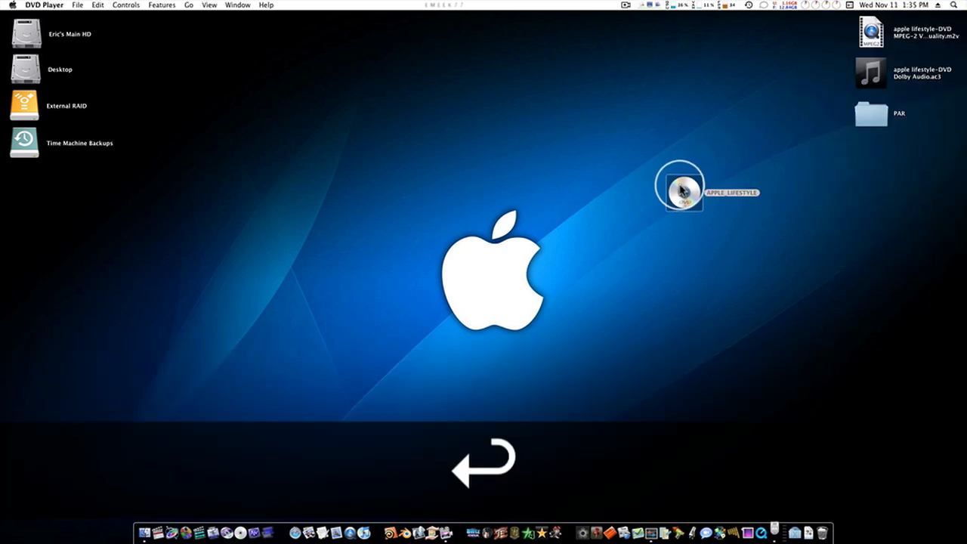
Step: Open the APPLE_LIFESTYLE disc to show its 00:04:58 menu in DVD Player
double_click(681, 188)
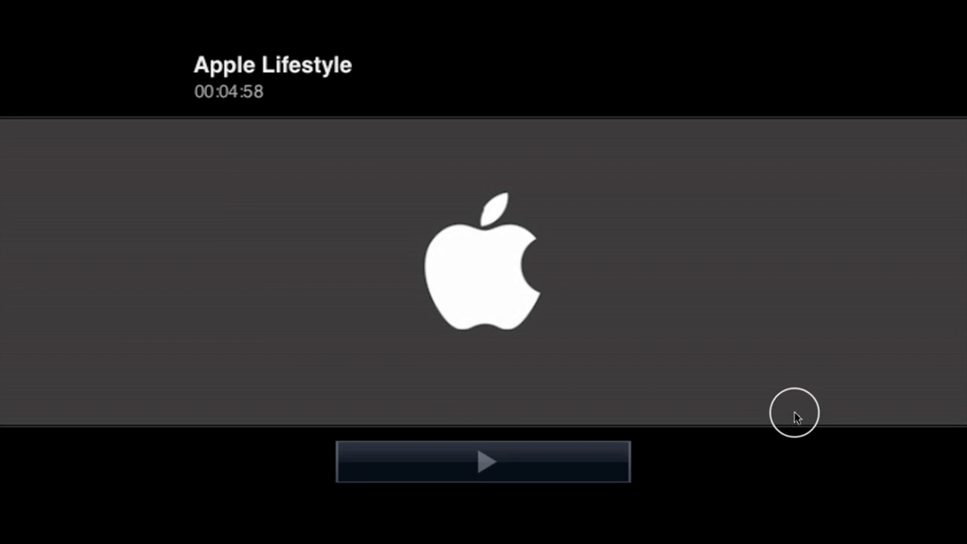
mouse_move(161, 243)
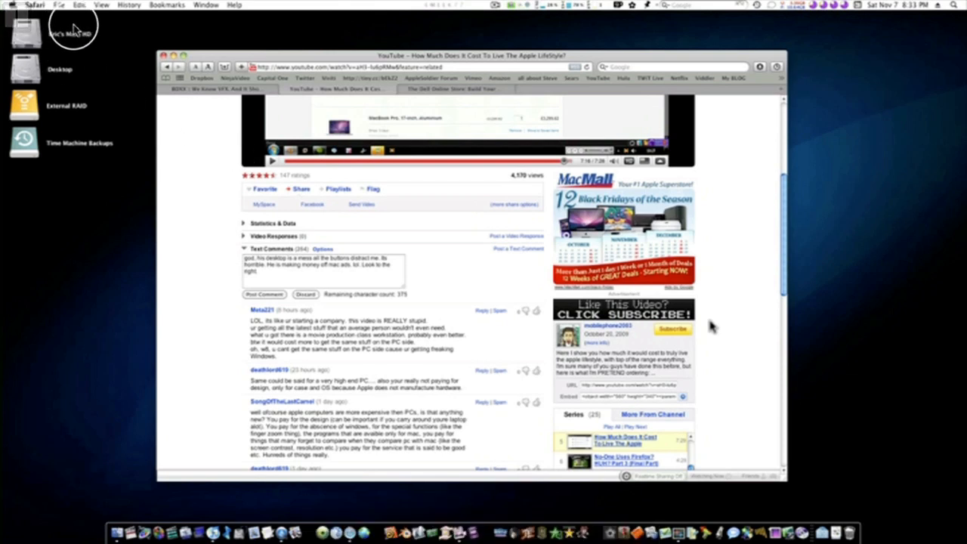
Step: Quit DVD Player with Command-Q, leaving the APPLE_LIFESTYLE disc mounted
key(cmd+q)
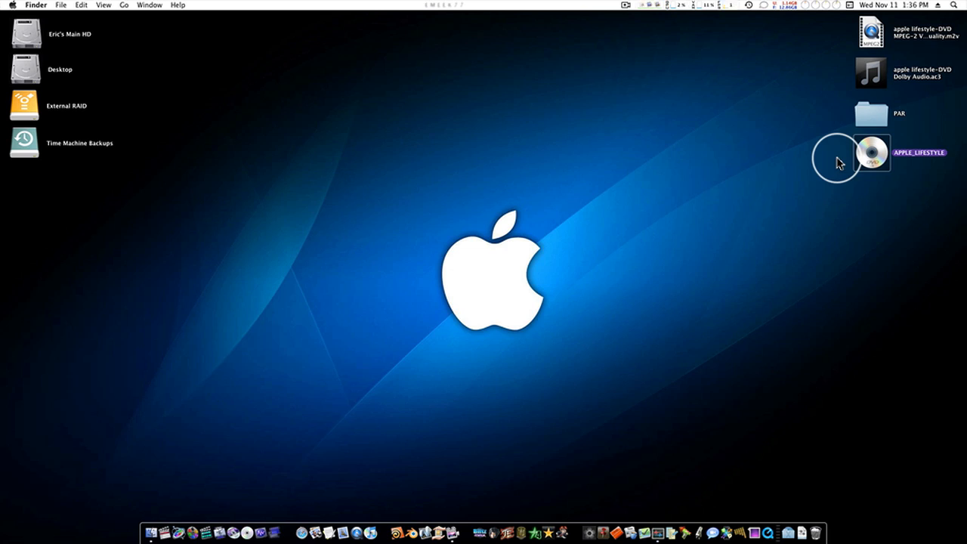
mouse_move(837, 163)
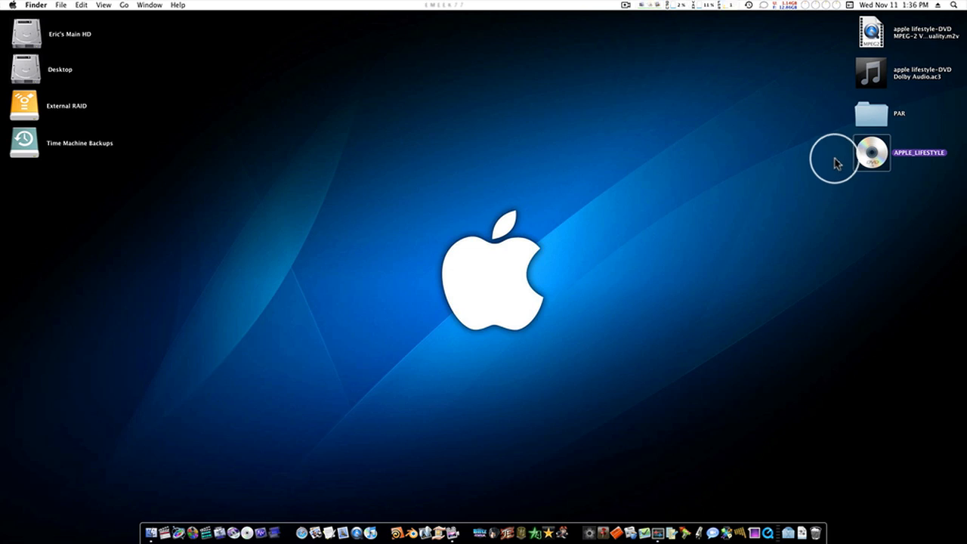